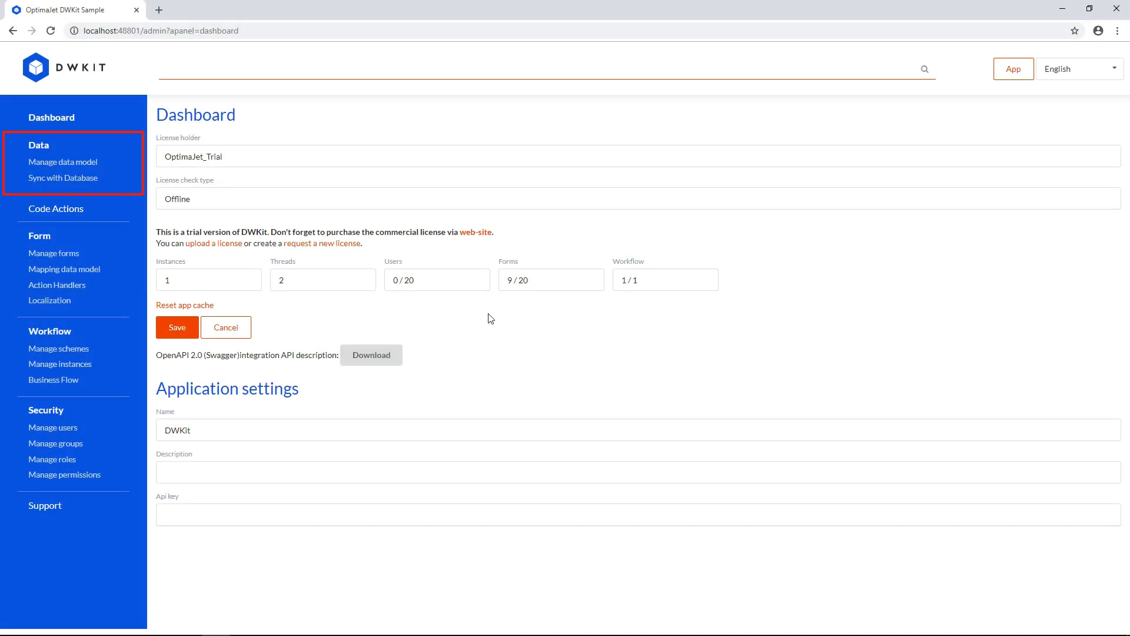
mouse_move(112, 179)
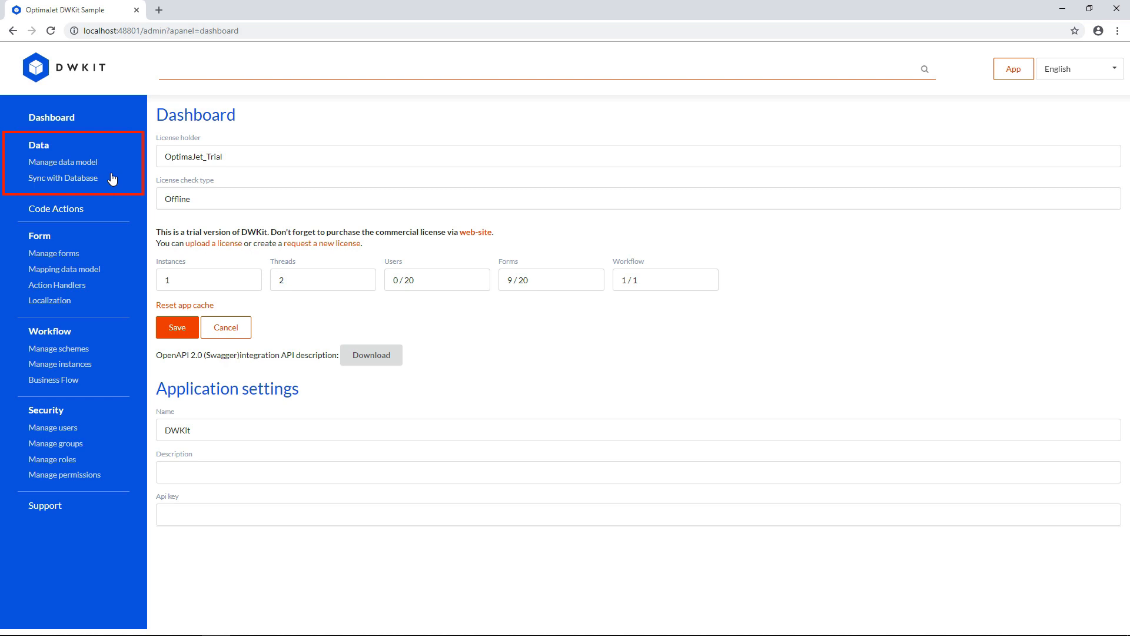
mouse_move(64, 162)
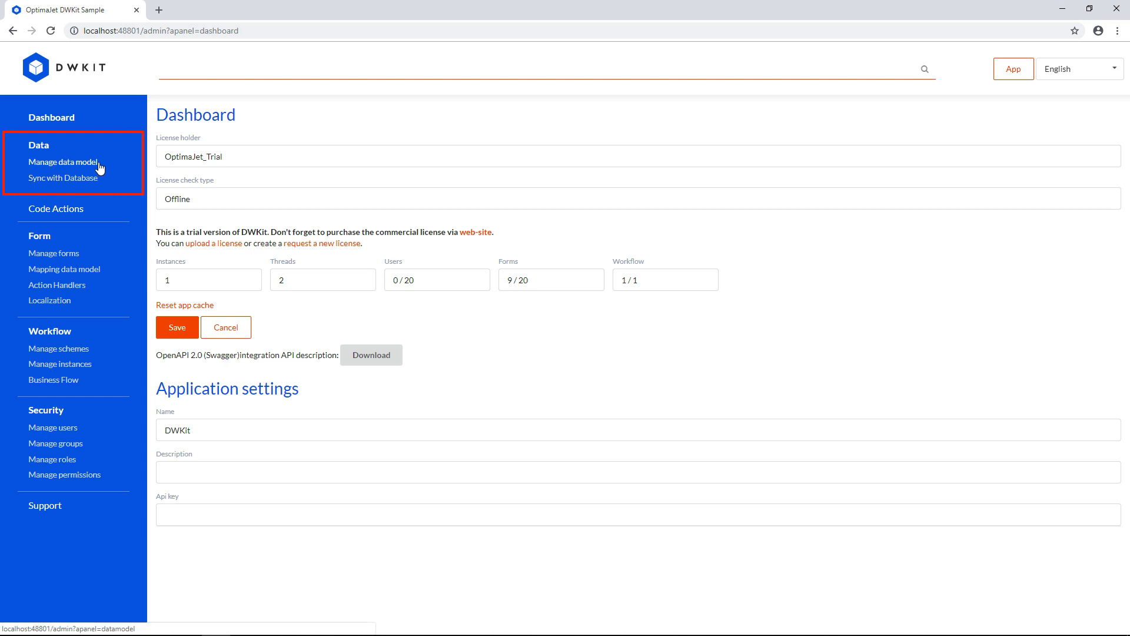
Open the data model list showing Document among the entities.
left_click(63, 161)
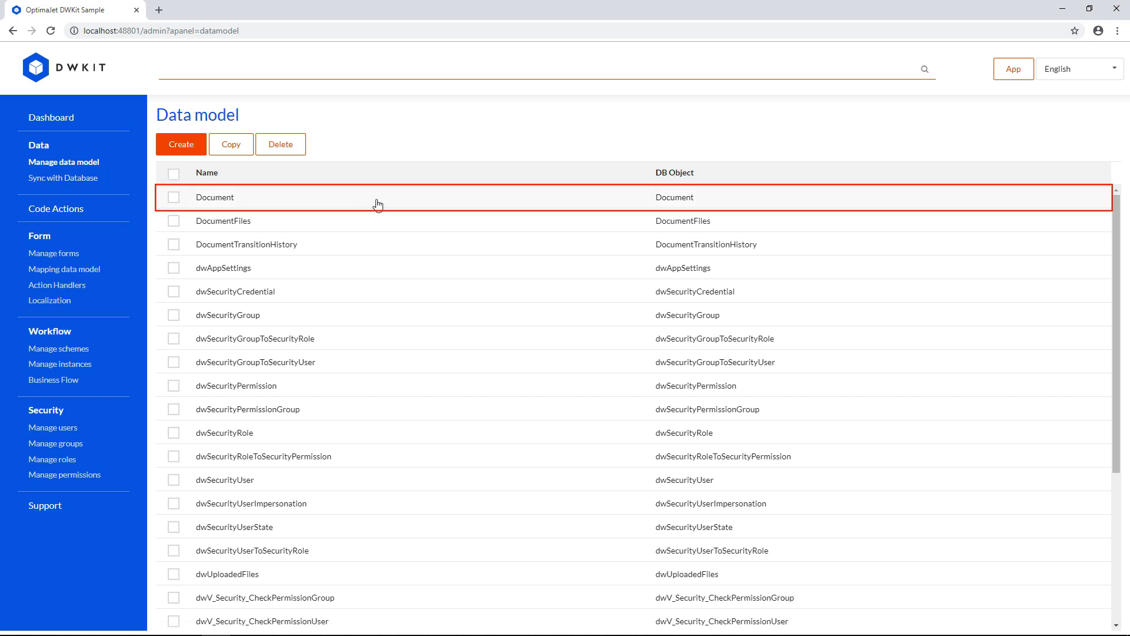
mouse_move(380, 203)
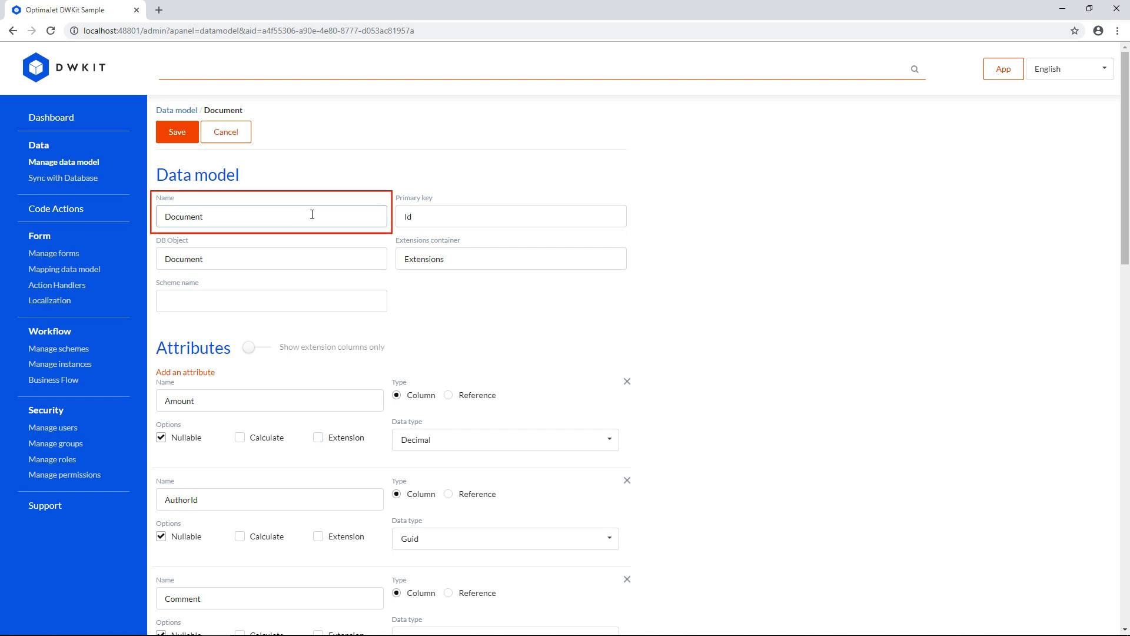
left_click(271, 258)
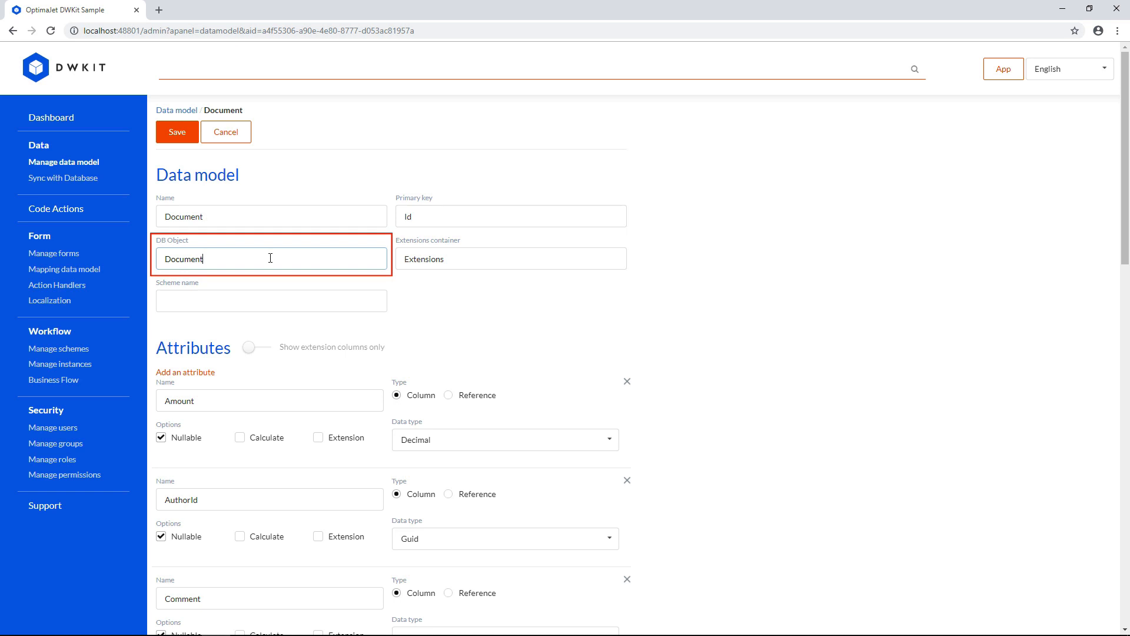
left_click(270, 301)
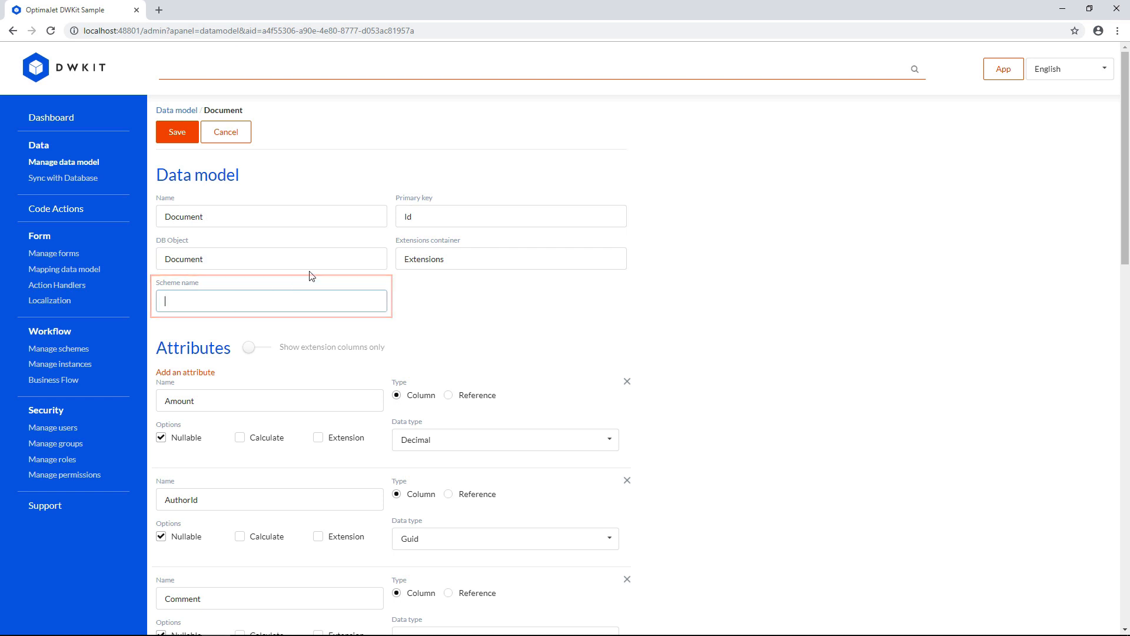
left_click(510, 215)
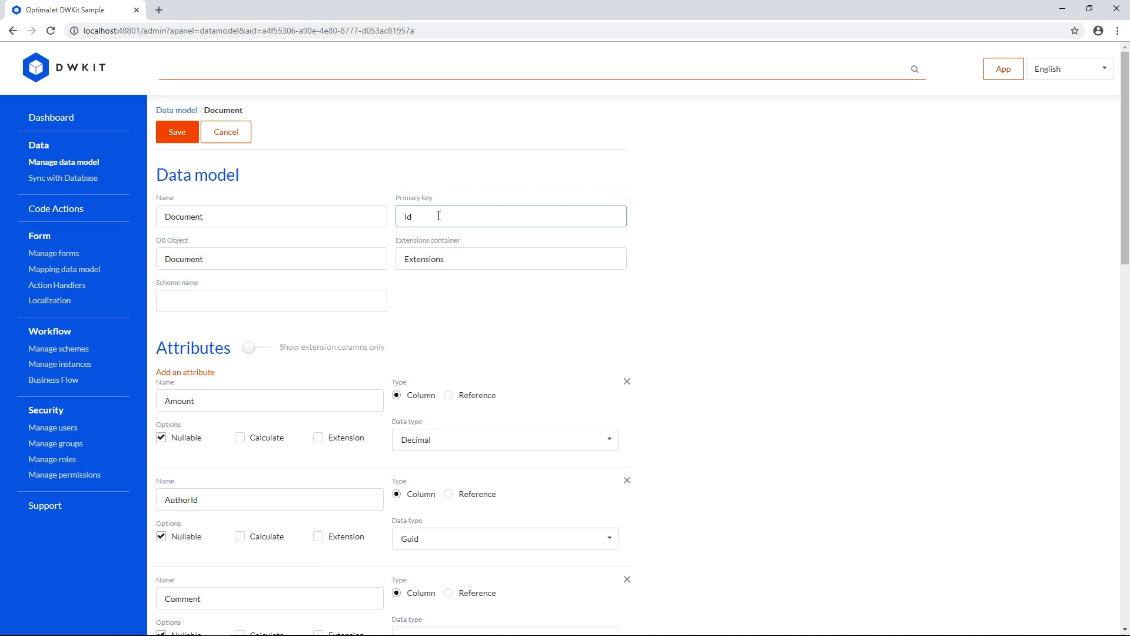
scroll("down", 3)
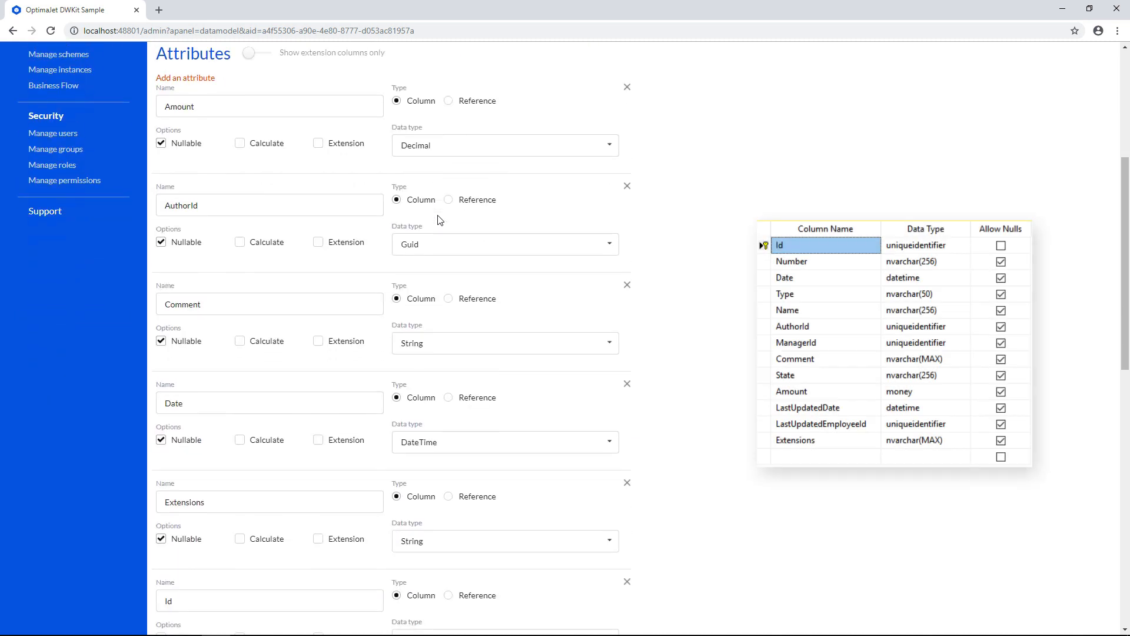
scroll("down", 3)
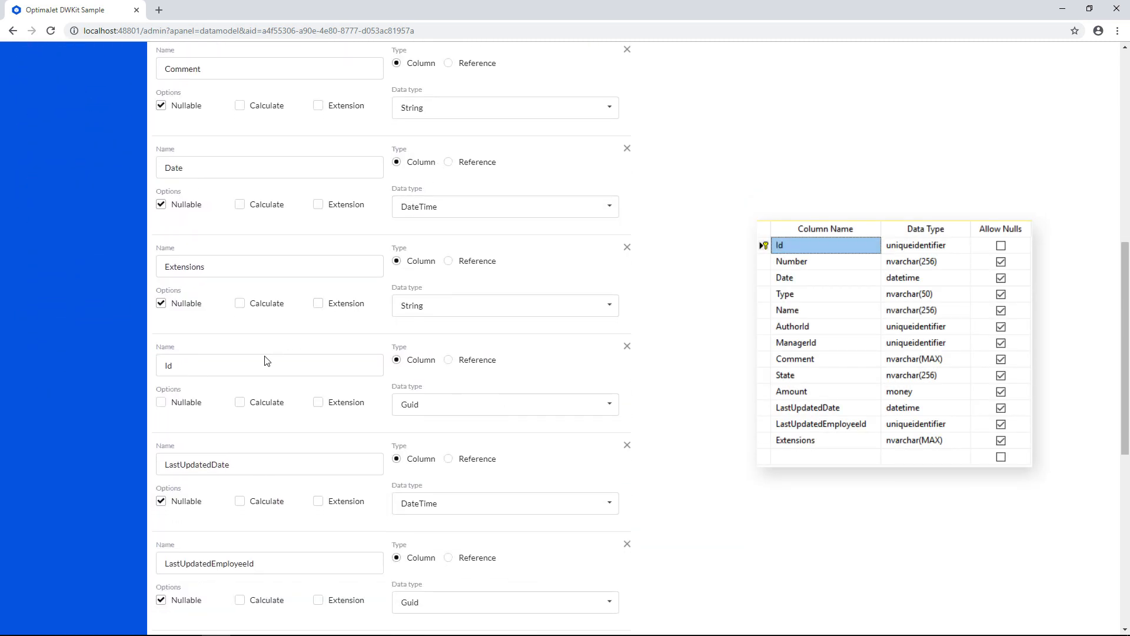
left_click(268, 364)
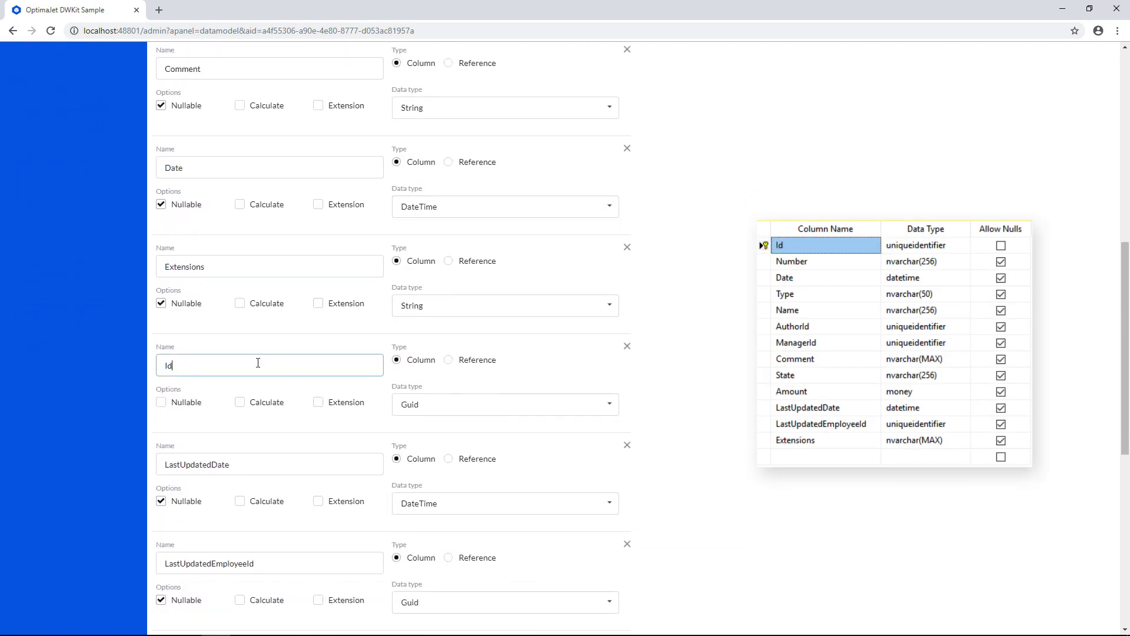
left_click(258, 364)
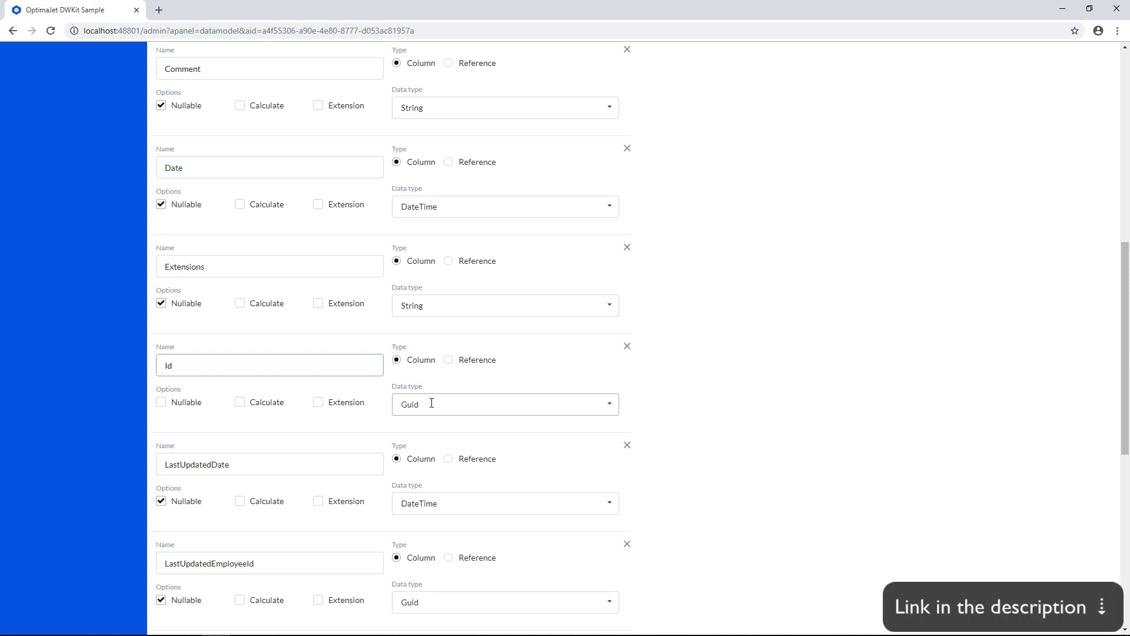
scroll("up", 3)
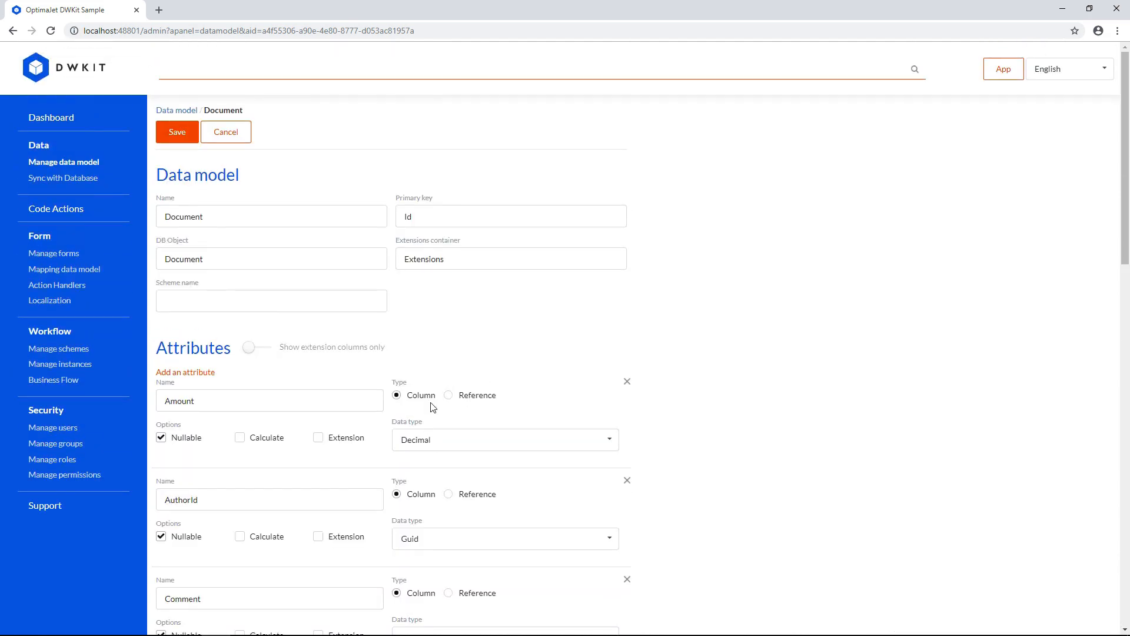
left_click(510, 258)
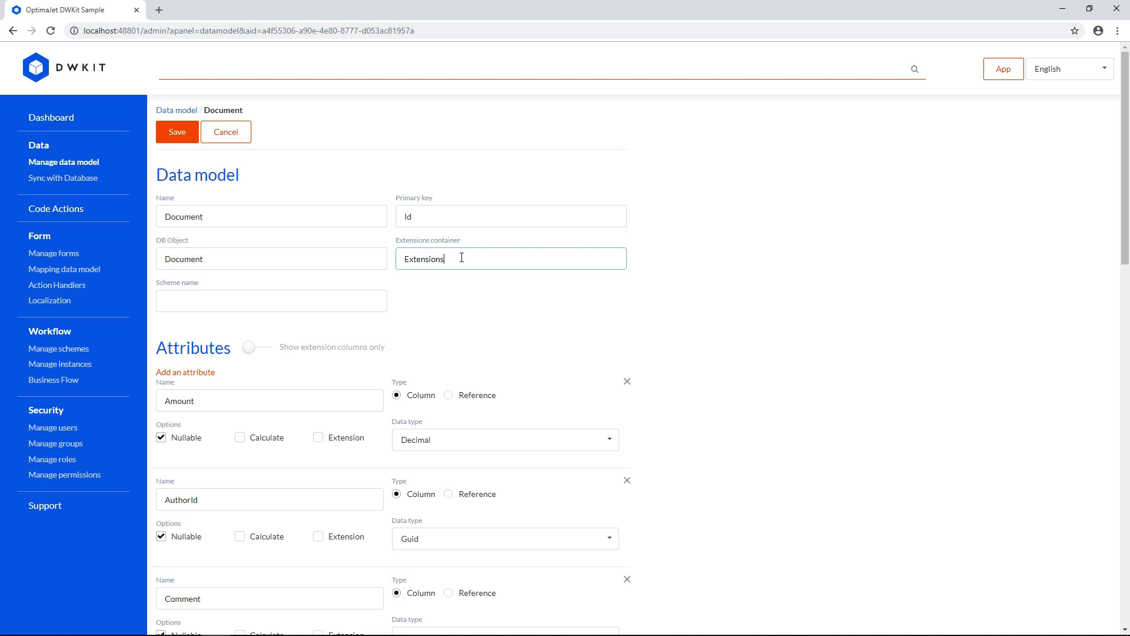
left_click(268, 400)
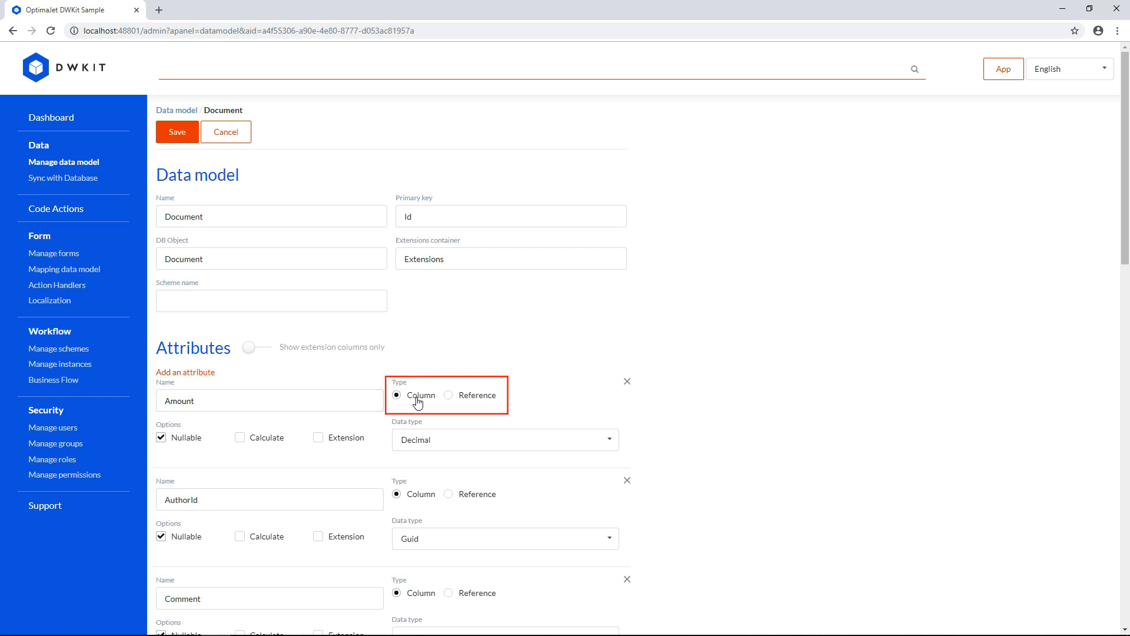
mouse_move(482, 402)
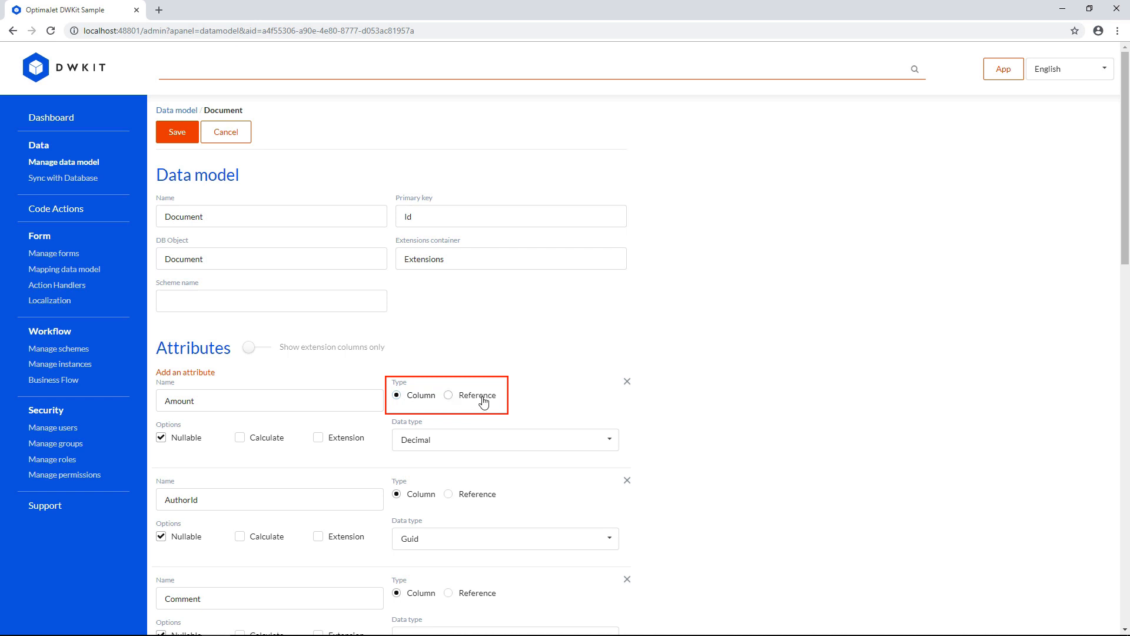
Switch Amount to a Reference type pointing at the dwAppSettings entity.
left_click(447, 396)
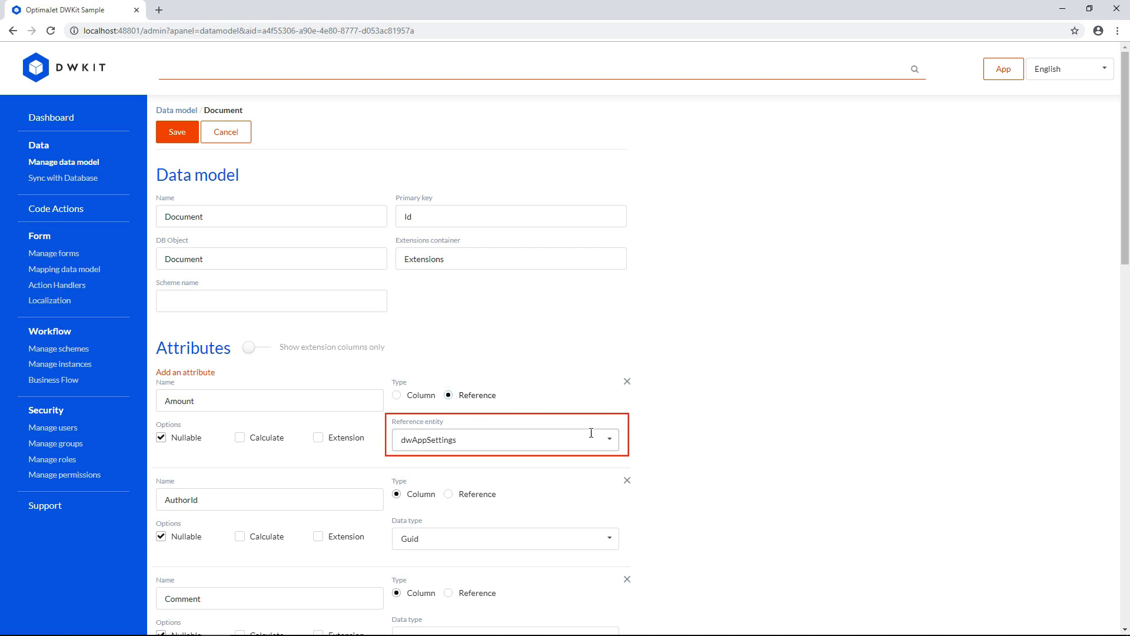
left_click(608, 440)
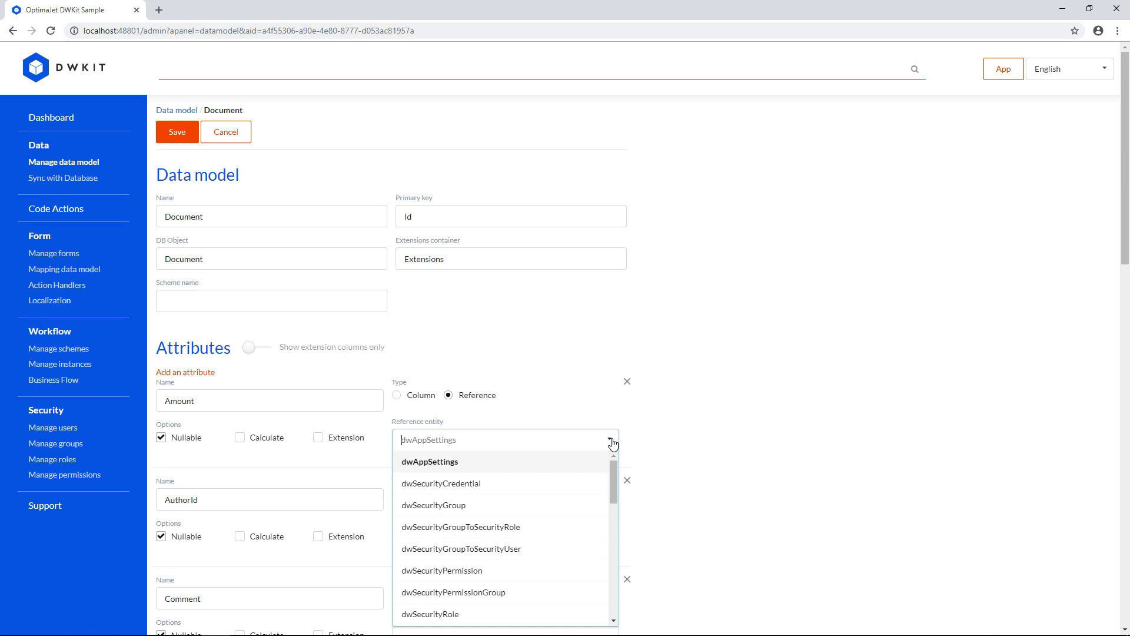
left_click(429, 461)
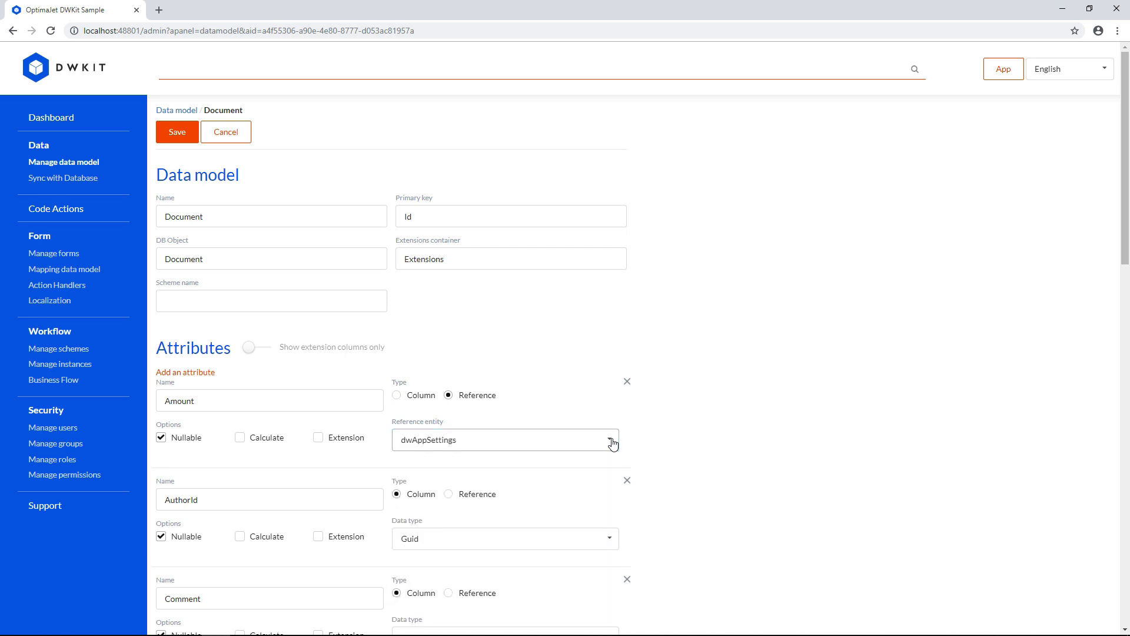
Switch Amount back to a Column and browse the data type list.
left_click(396, 395)
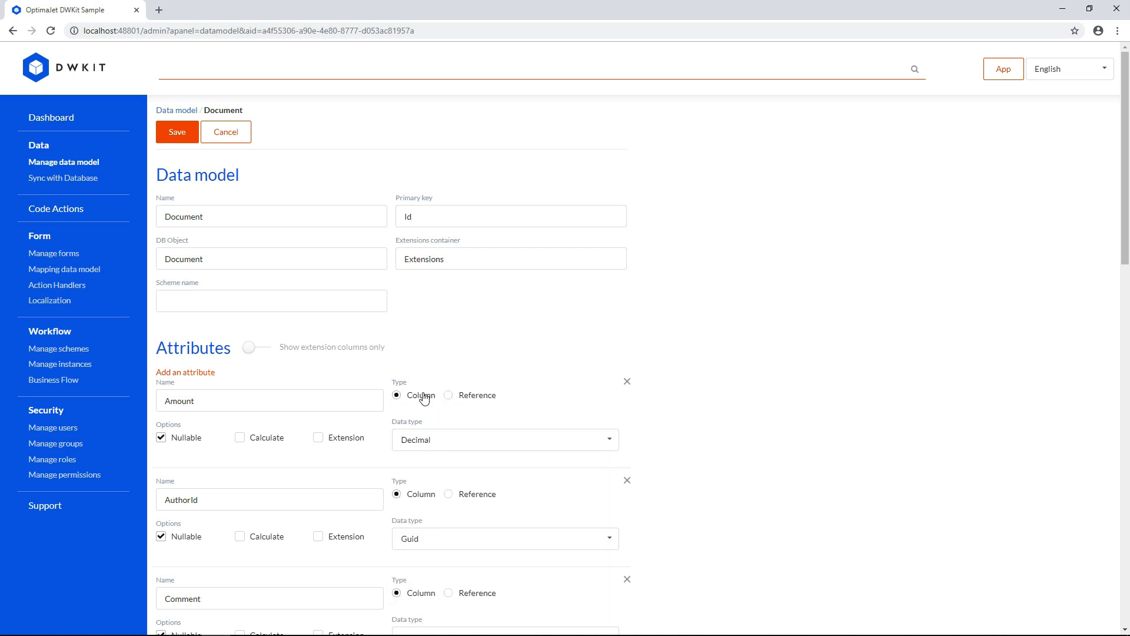
mouse_move(602, 439)
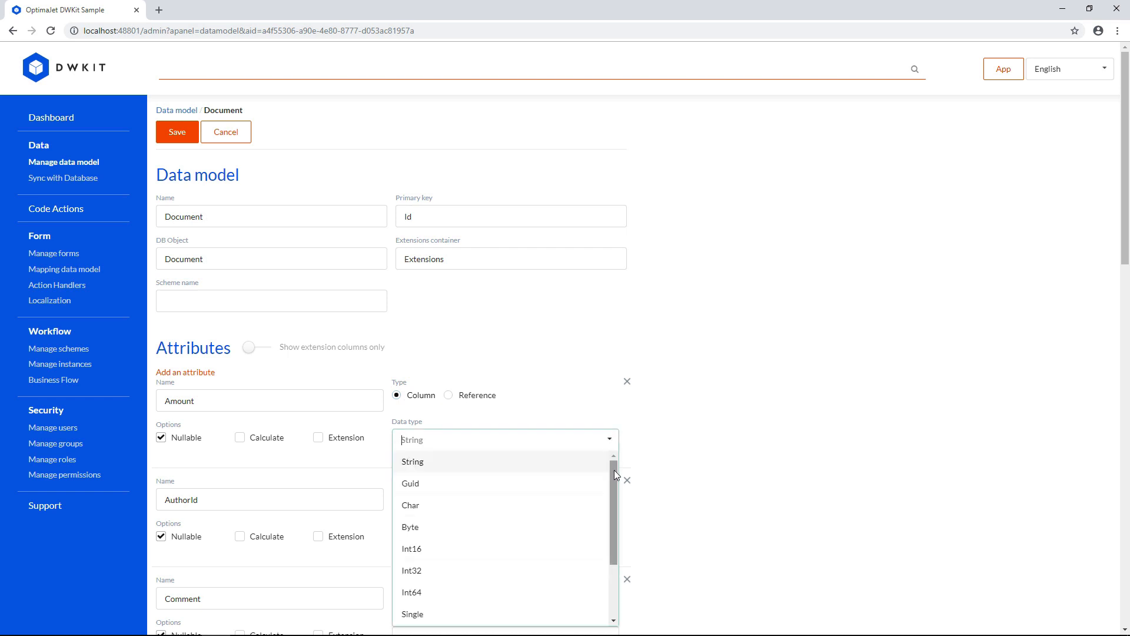
scroll("down", 3)
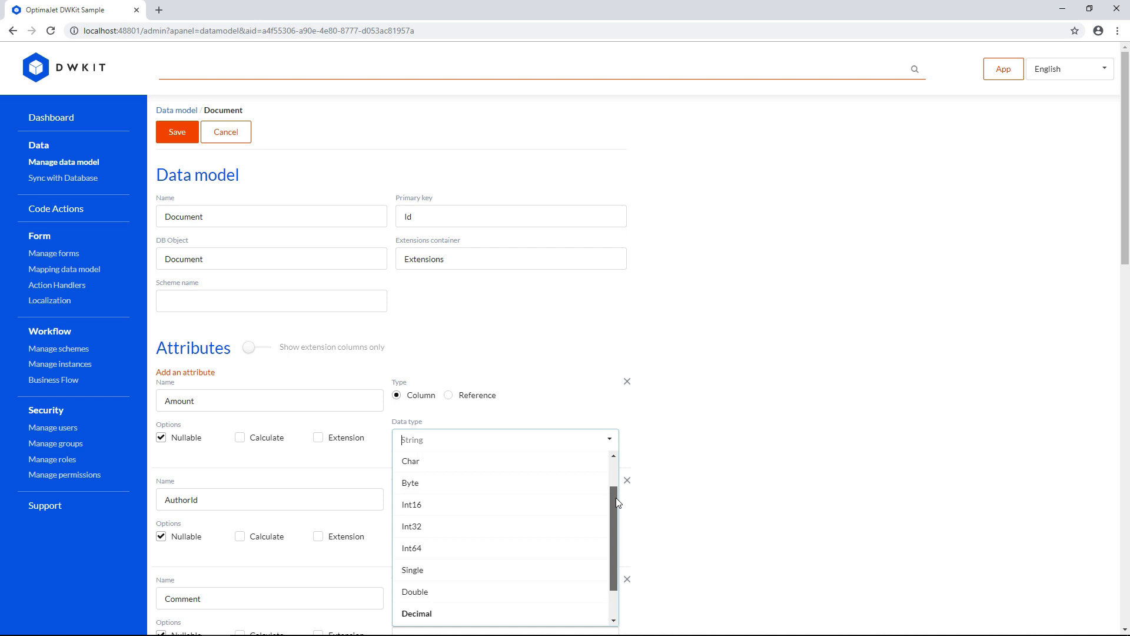
scroll("down", 3)
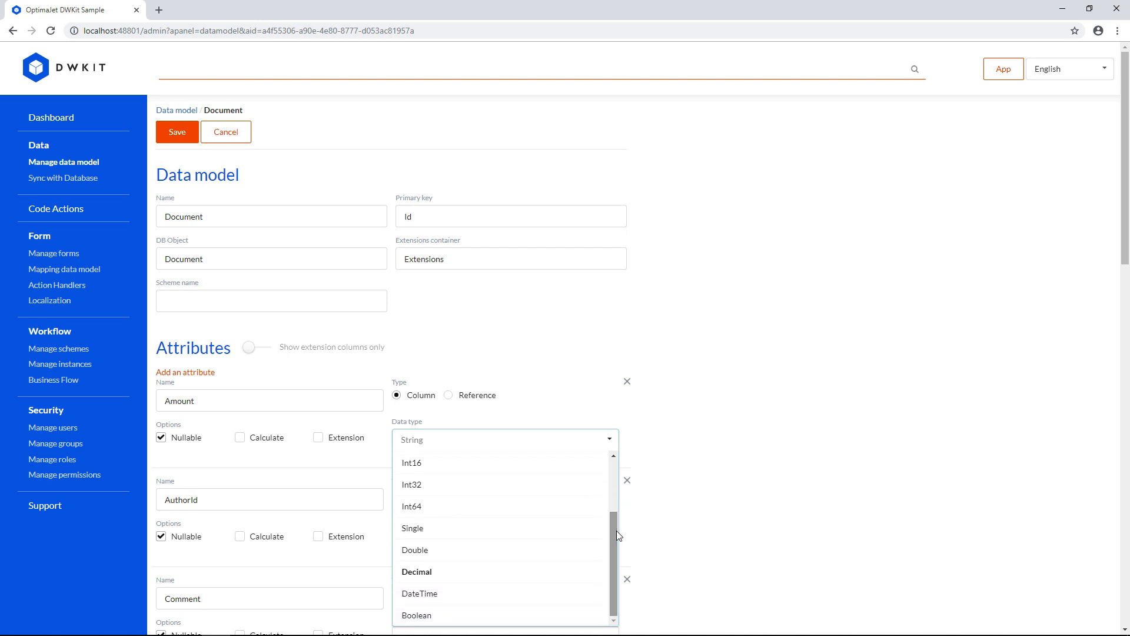
mouse_move(426, 484)
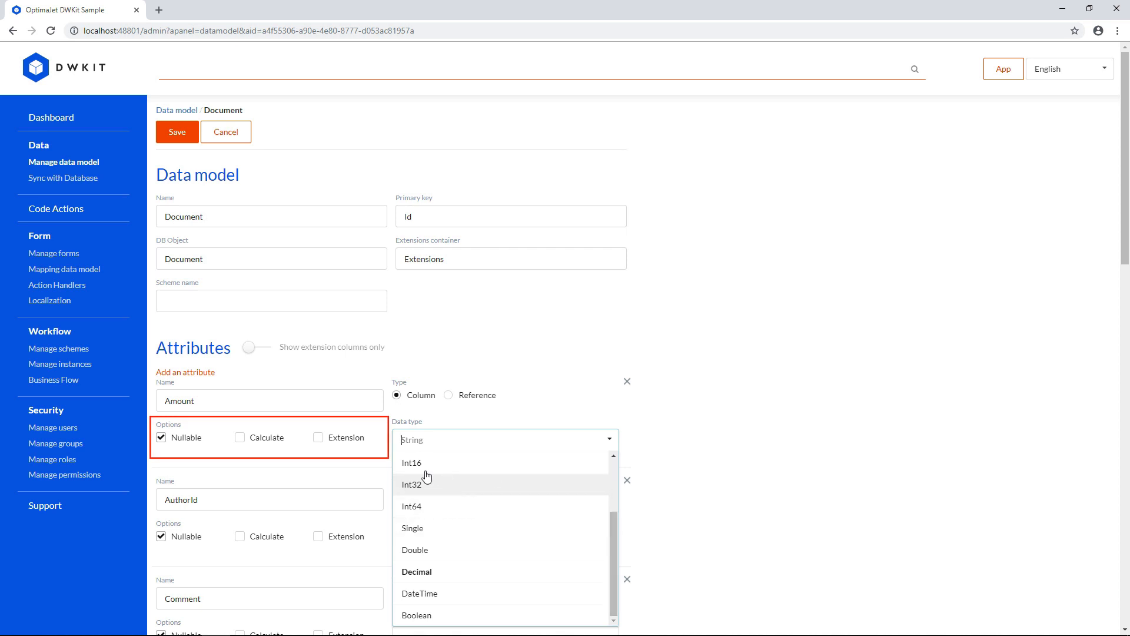
Toggle Amount's Nullable, Calculate and Extension flags on and off, leaving it a nullable column.
left_click(161, 437)
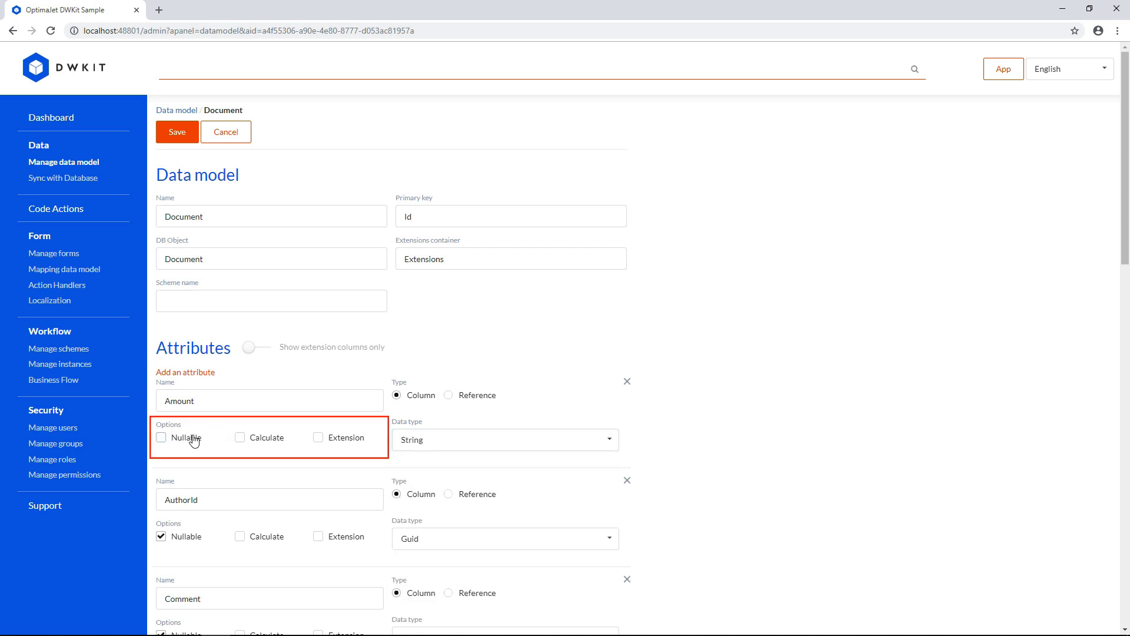
left_click(162, 438)
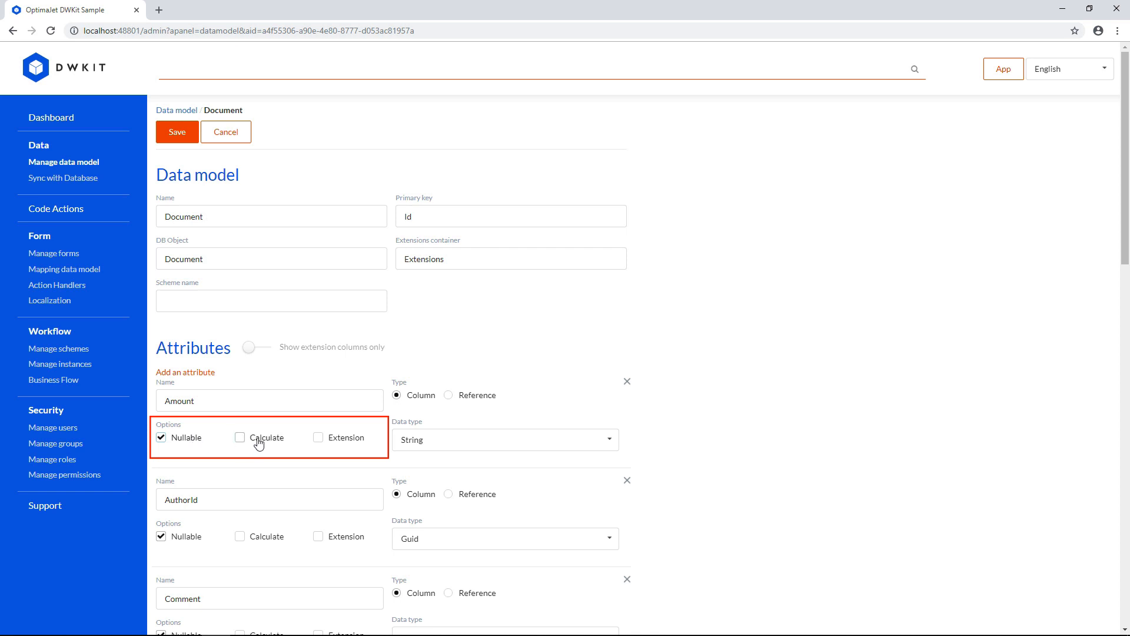
left_click(239, 438)
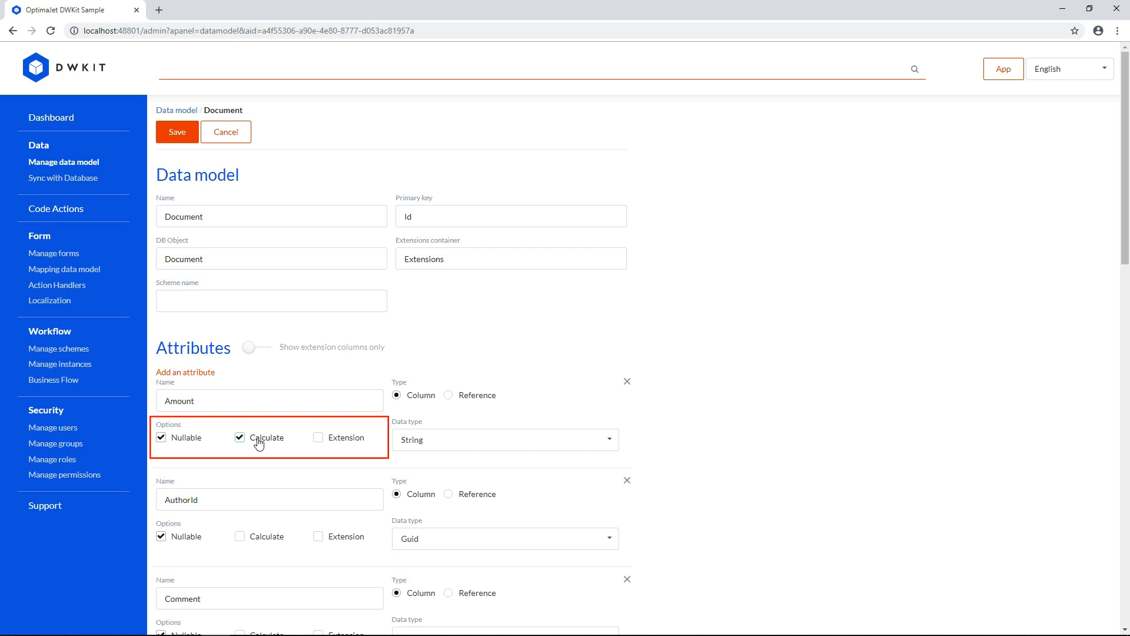
left_click(239, 438)
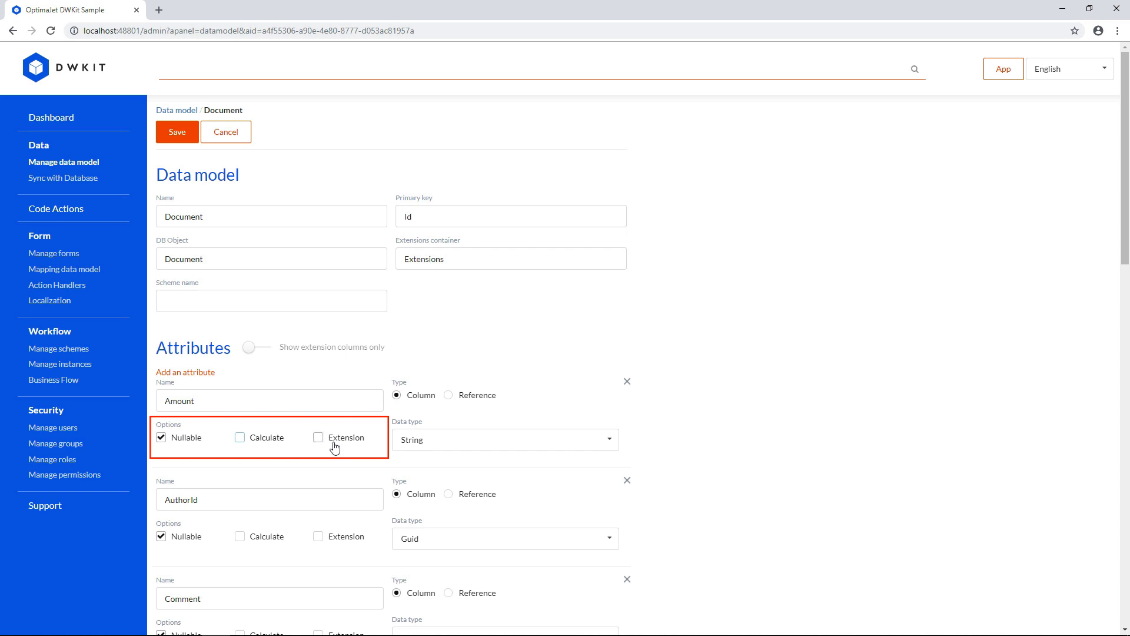
left_click(317, 438)
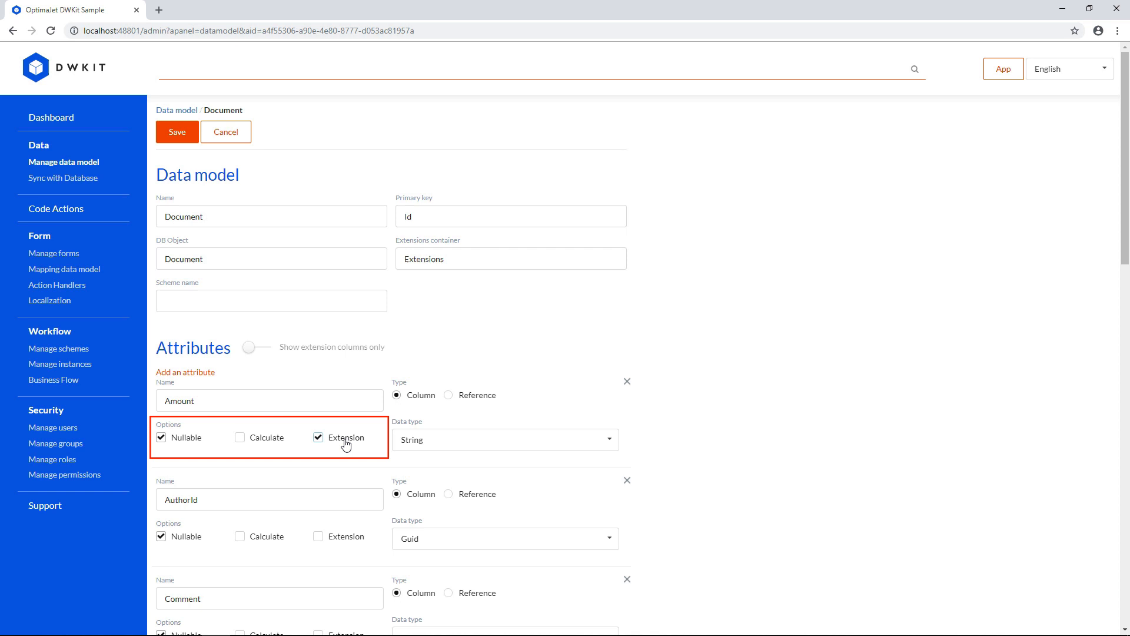
left_click(317, 437)
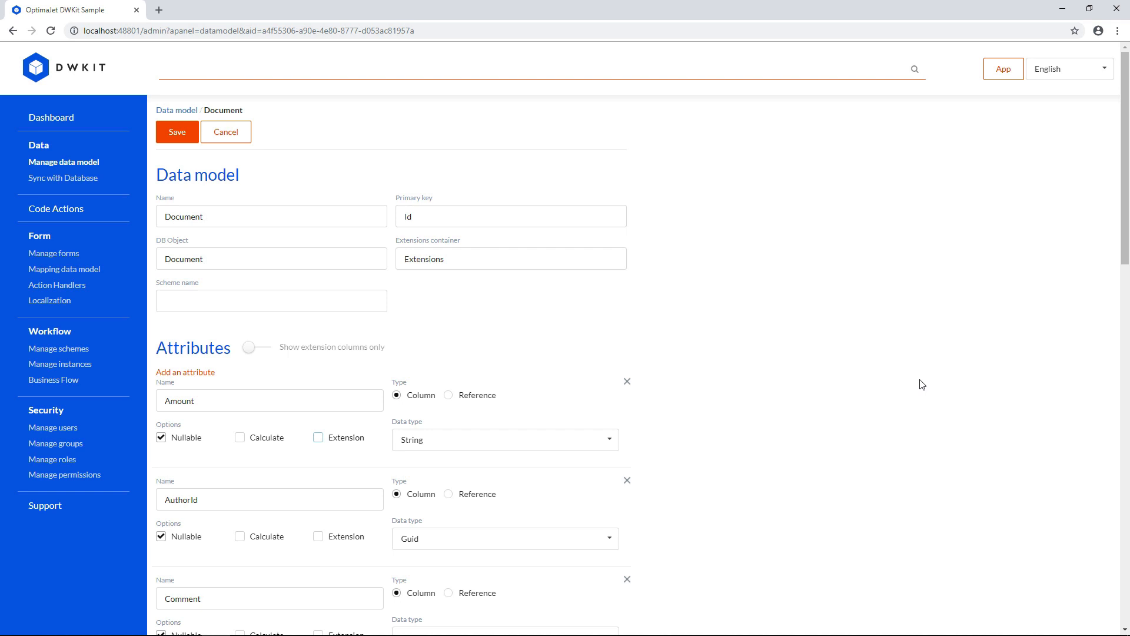
mouse_move(191, 376)
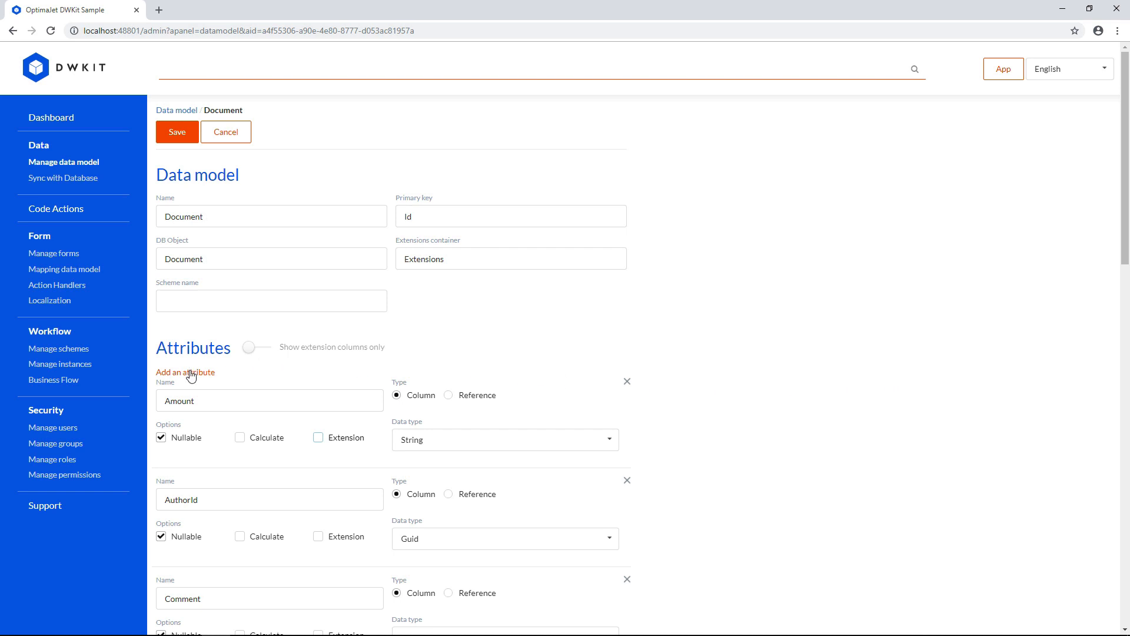
Add a new String attribute named Extensions to the Document model.
left_click(185, 372)
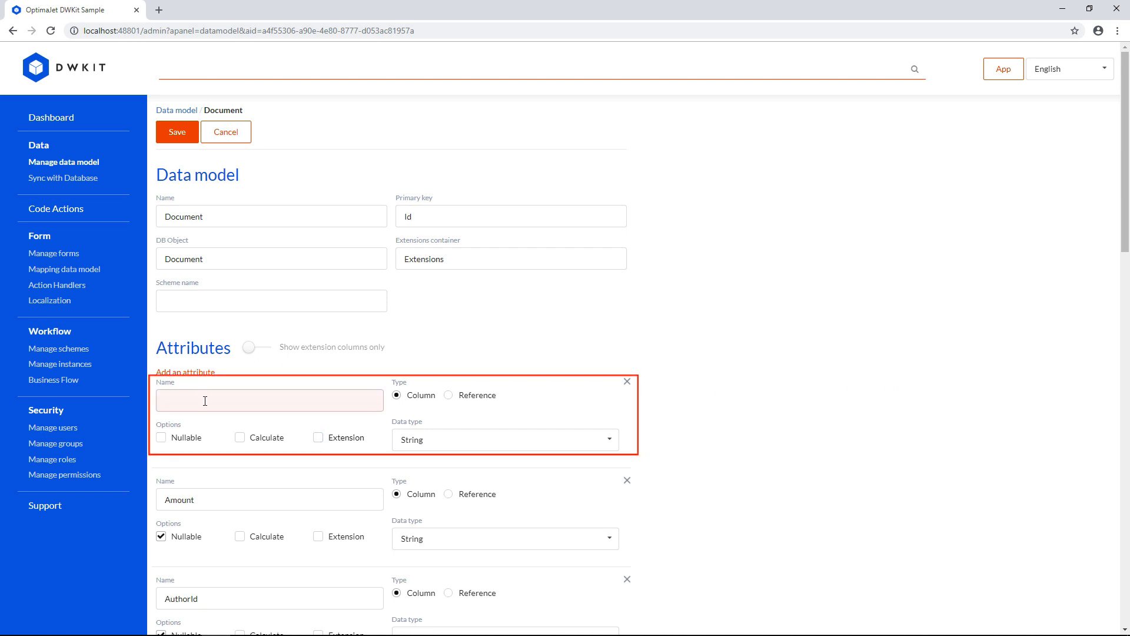
type("E")
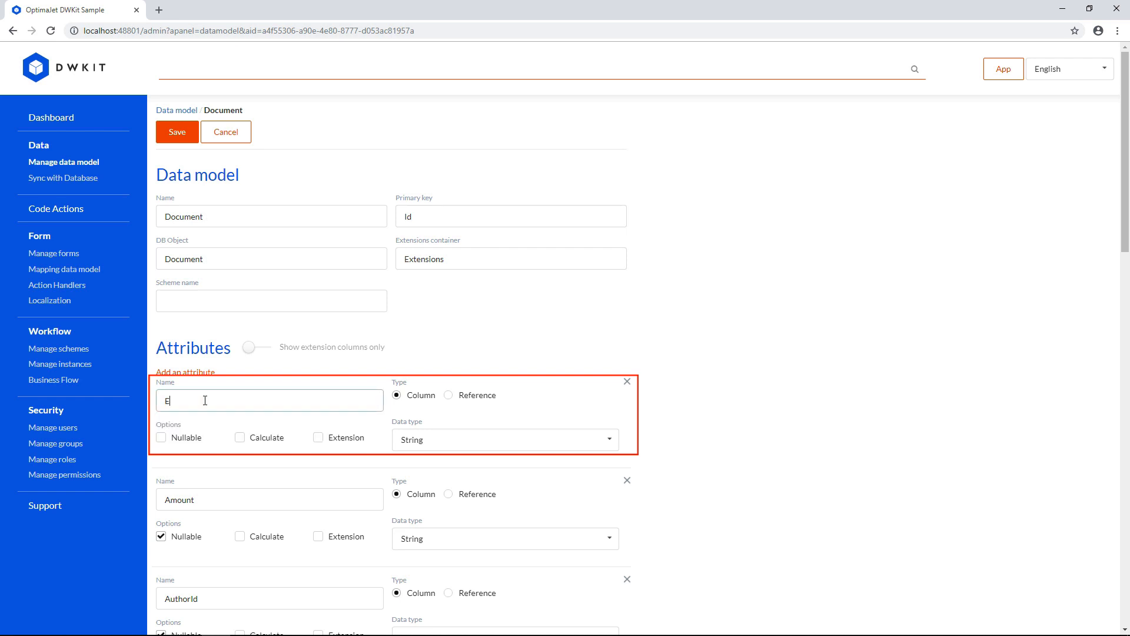
type("xtensions")
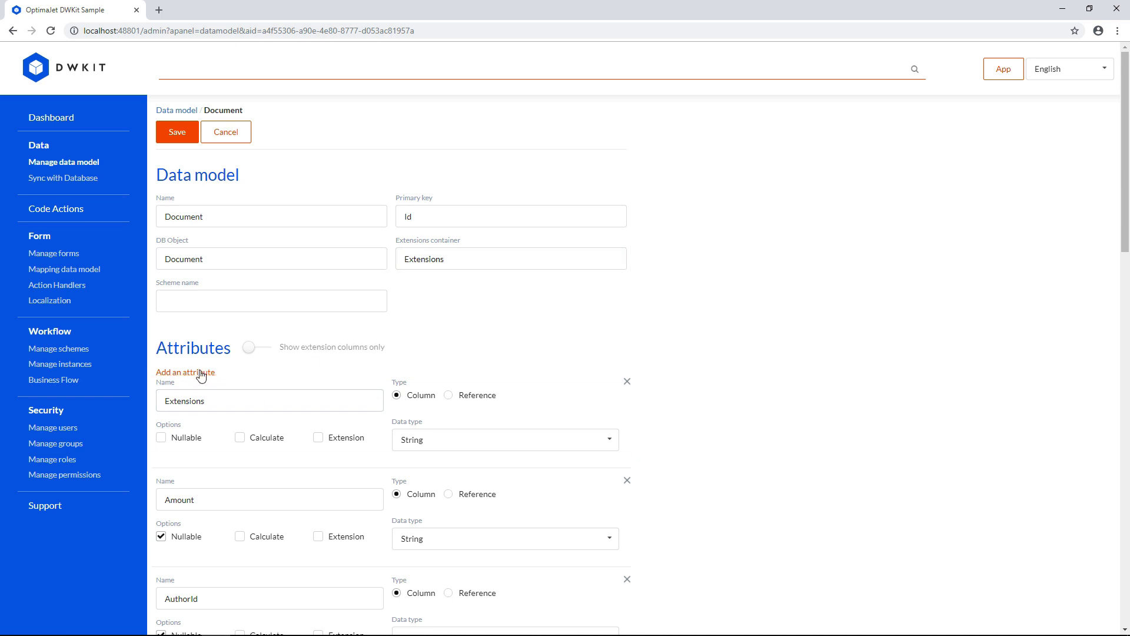
Add the Flag1 extension attribute and save the Document data model.
left_click(185, 372)
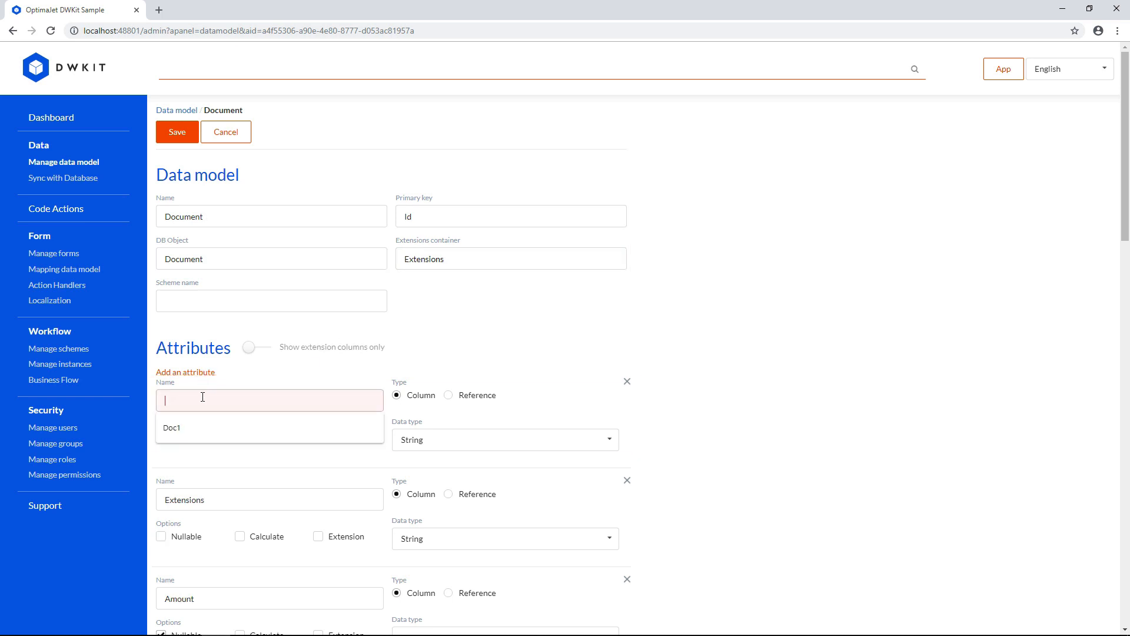
type("Flag1")
type("Flag2")
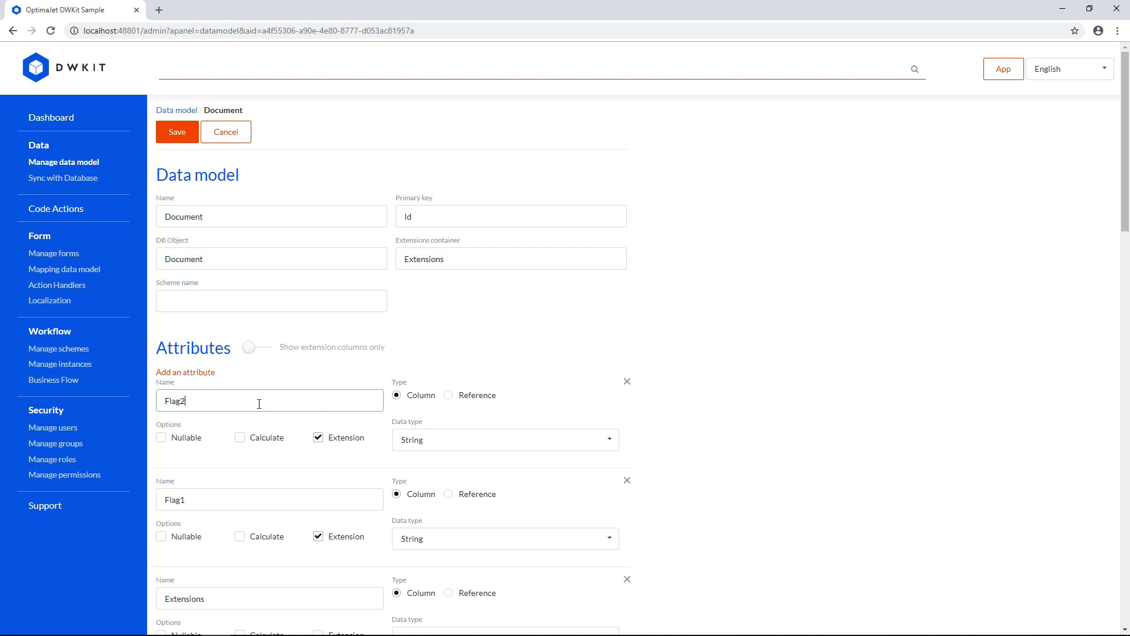
left_click(257, 346)
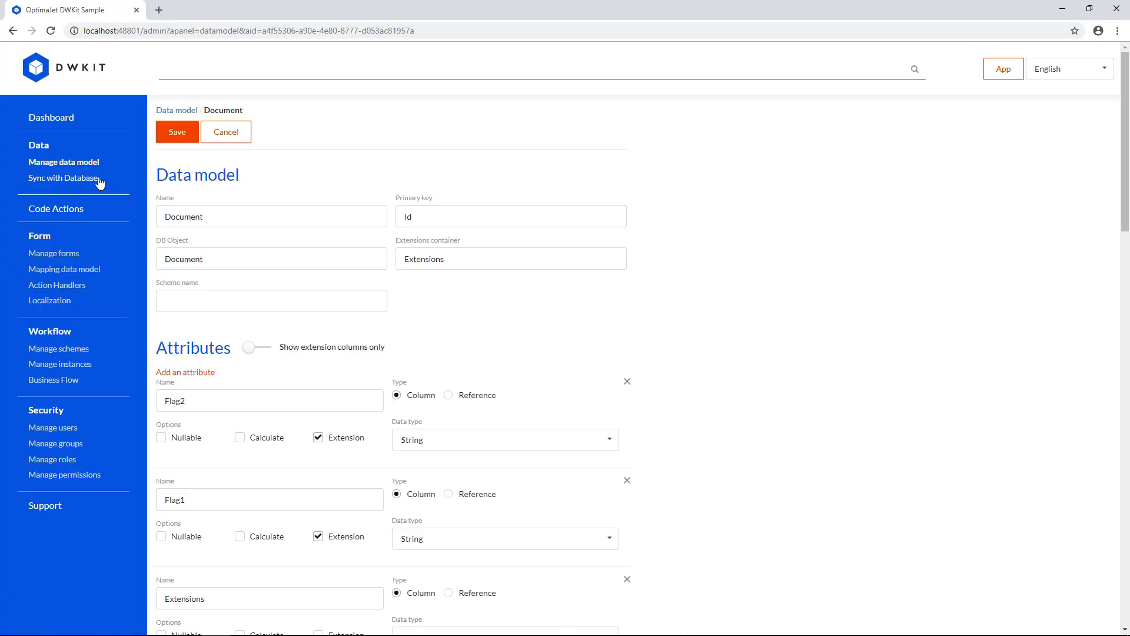
Go to the Sync with Database page.
left_click(64, 177)
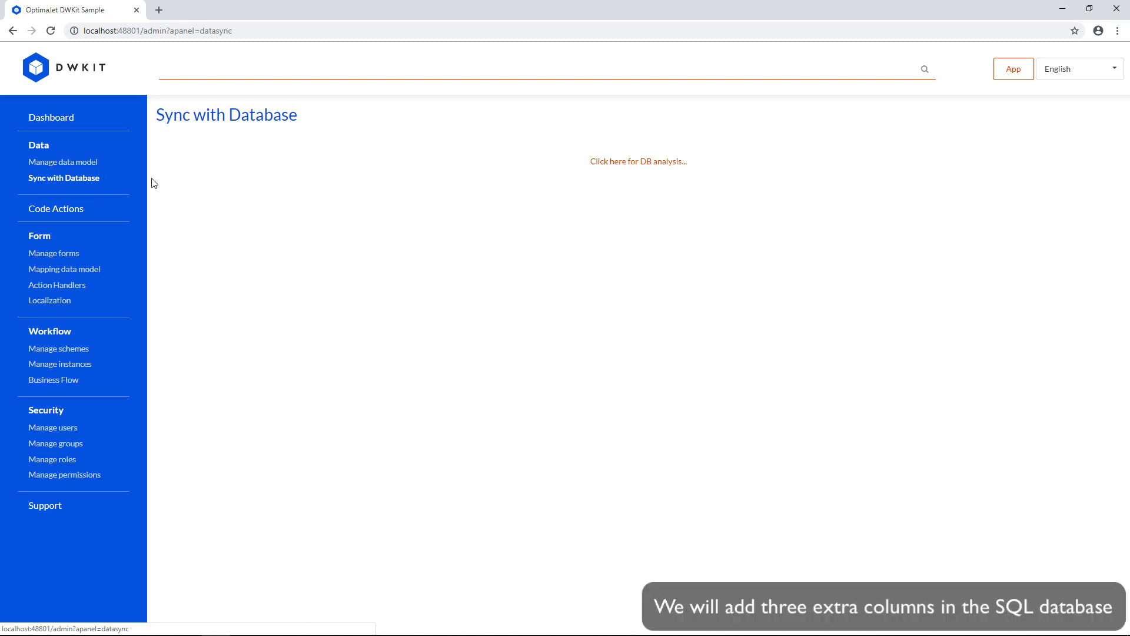
mouse_move(207, 187)
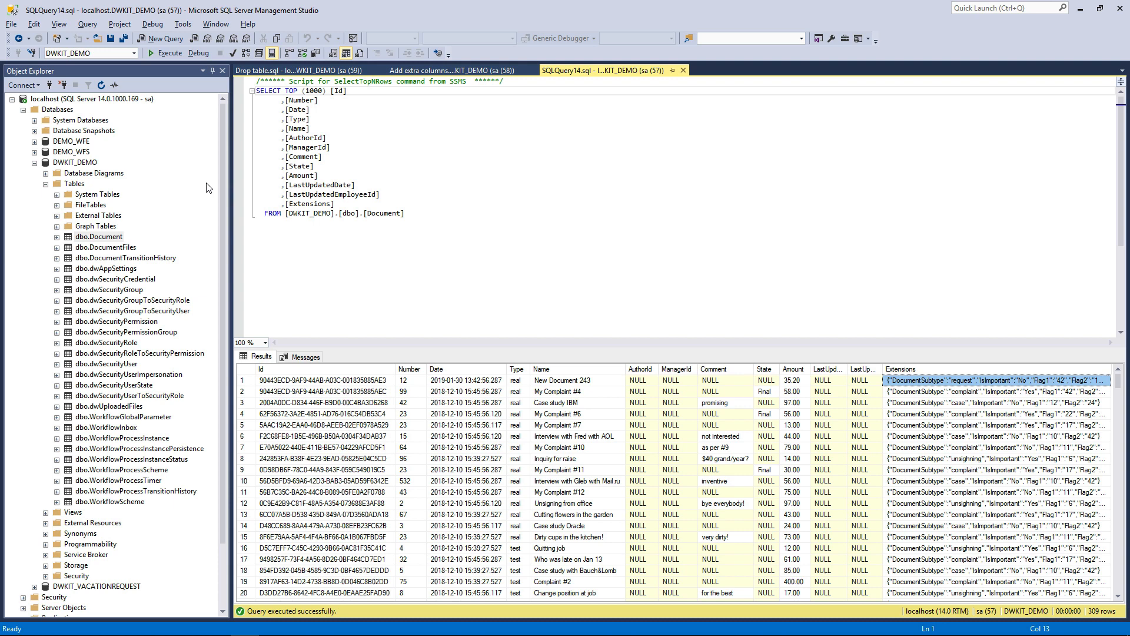
Run the ALTER TABLE script adding ExtraColumn, ExtraColumn2 and ExtraColumn3 to Document.
left_click(448, 70)
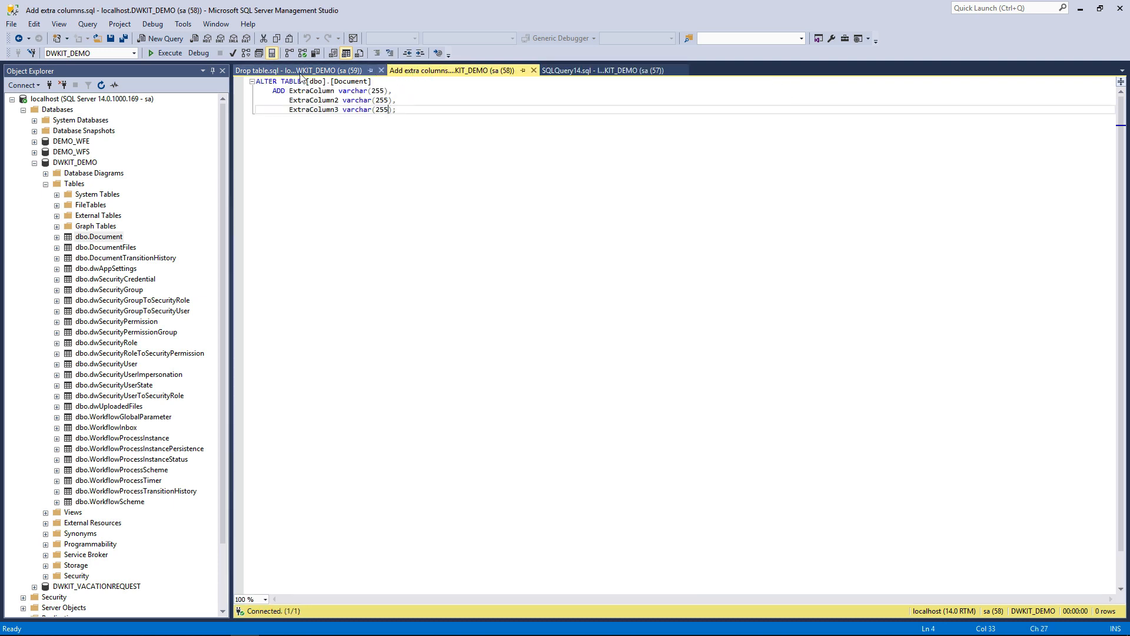
left_click(166, 53)
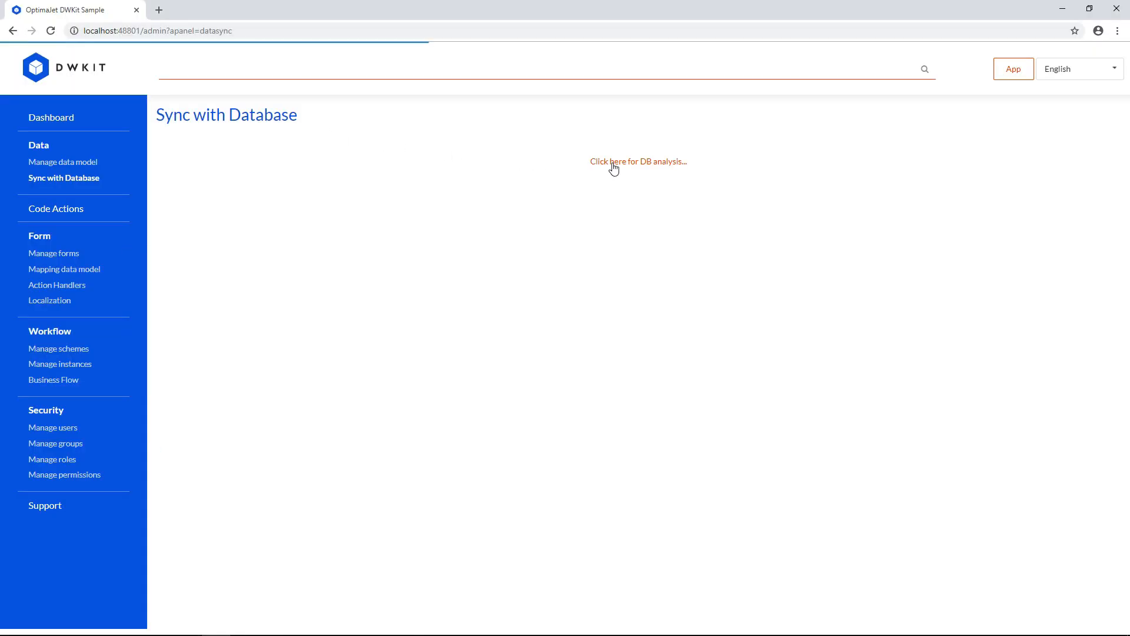
Run DB analysis and apply only ExtraColumn to the Document data model.
left_click(637, 162)
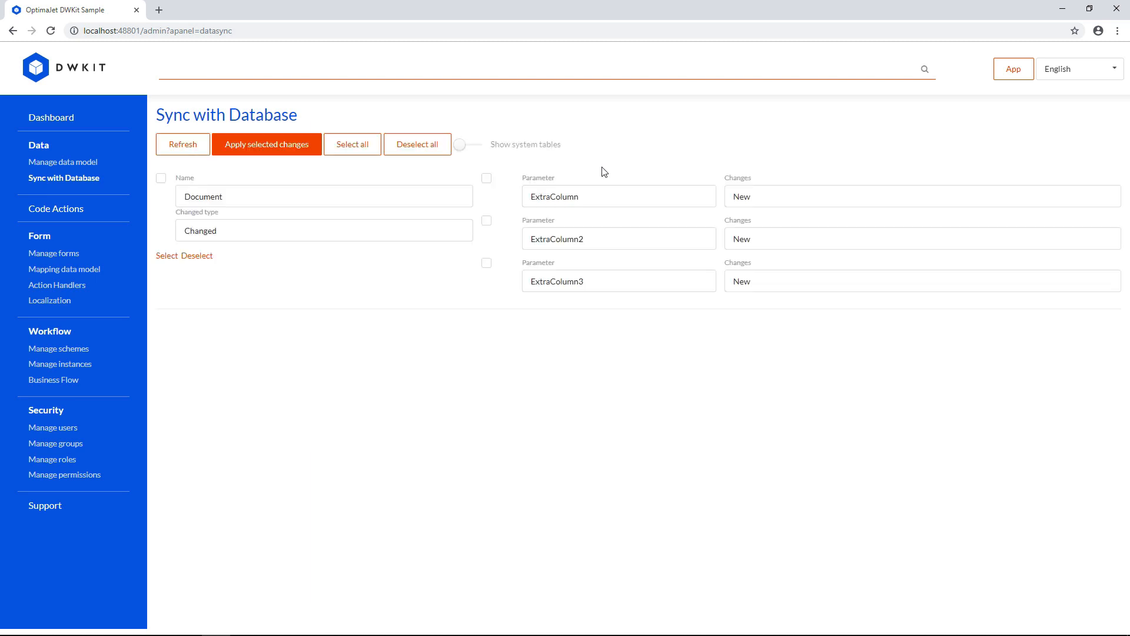
mouse_move(364, 172)
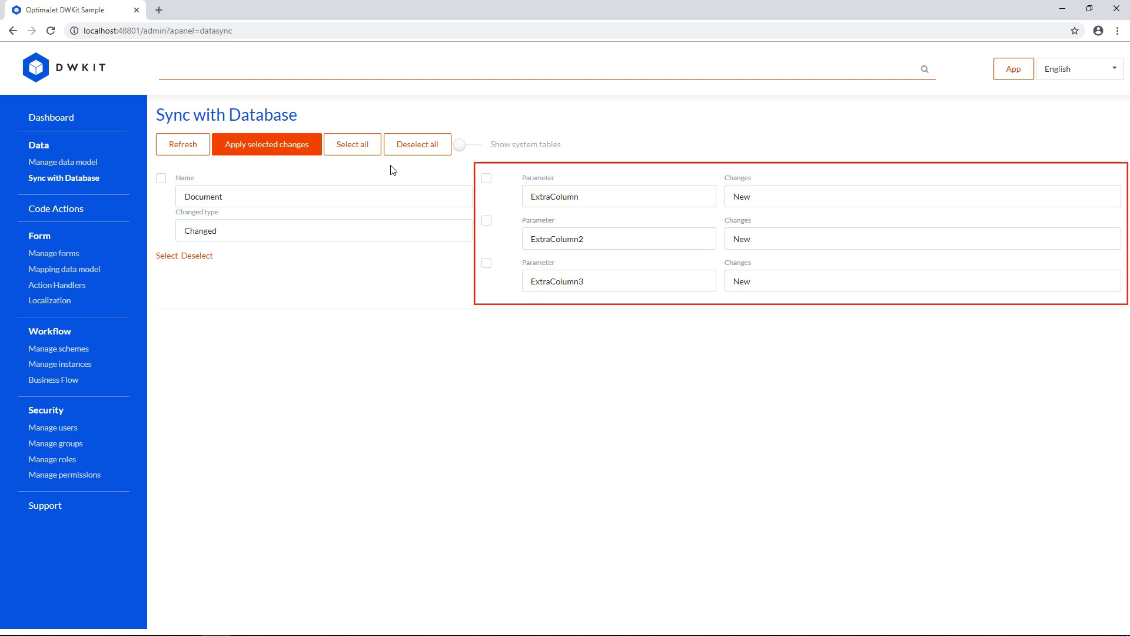
left_click(352, 144)
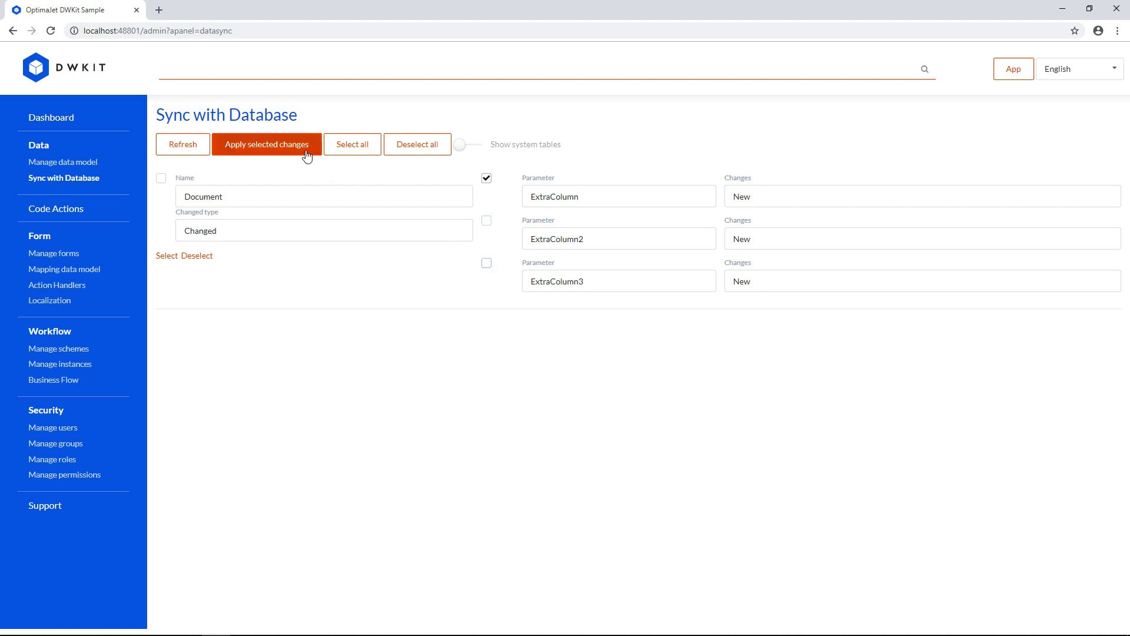
left_click(267, 144)
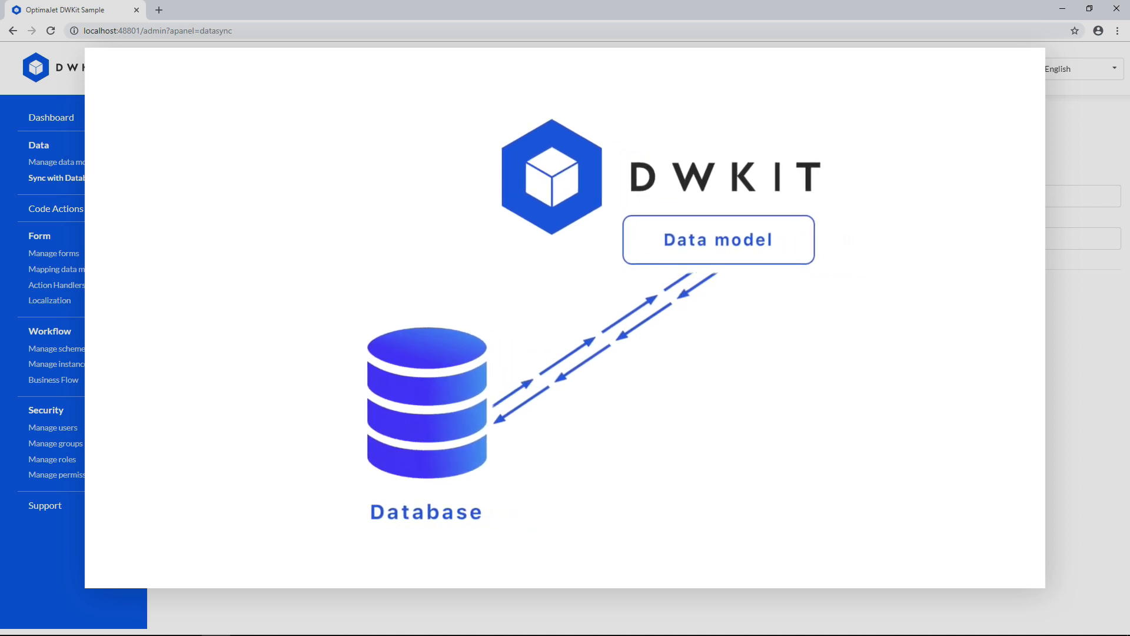
Return via Sync with Database to the Manage data model list.
left_click(63, 178)
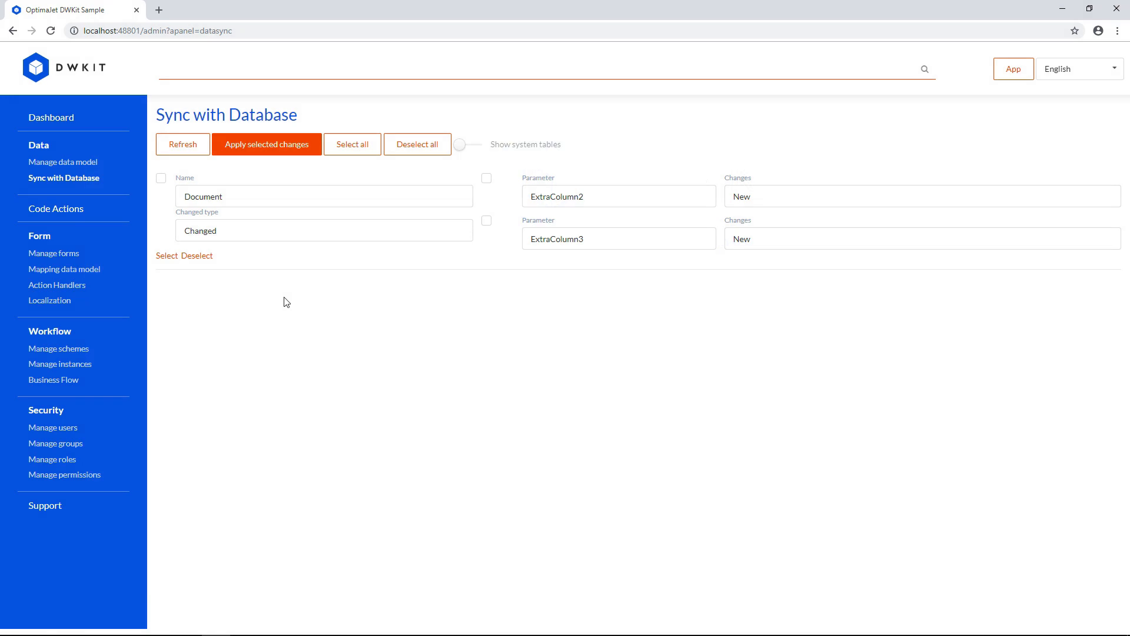
left_click(62, 161)
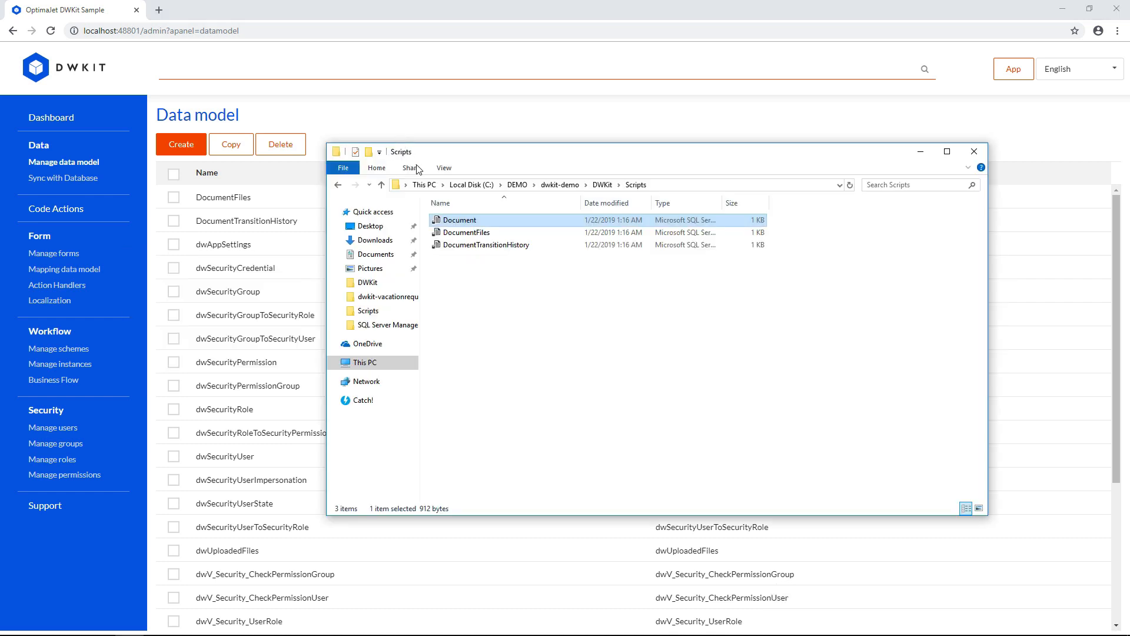
Run the Document.sql create-table script in SSMS and return to the DWKit browser window.
double_click(459, 220)
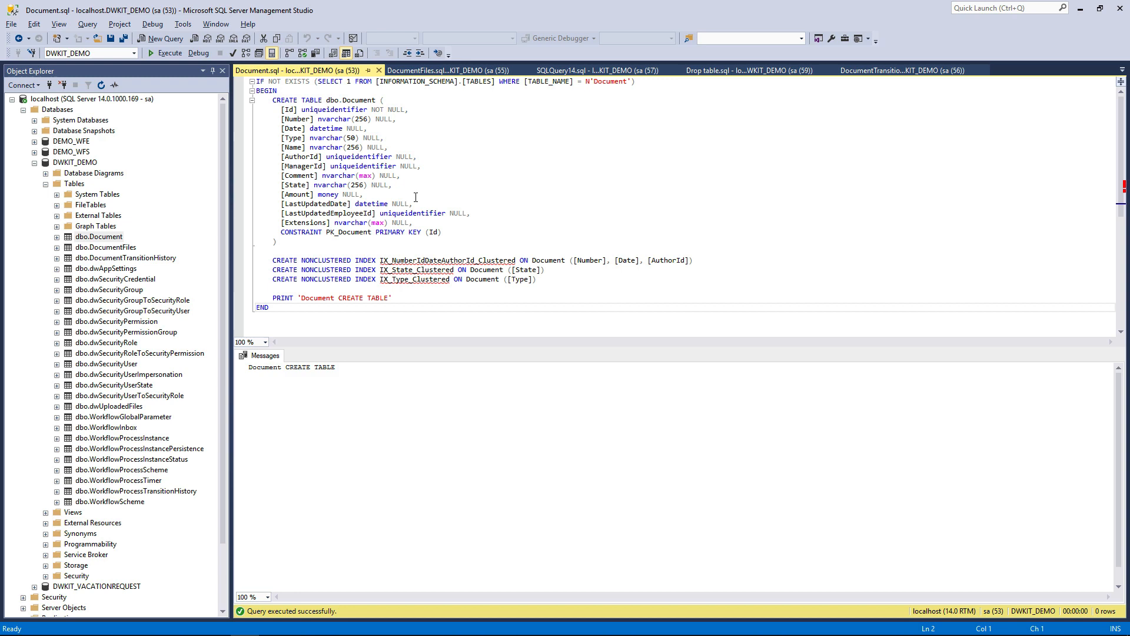
left_click(166, 53)
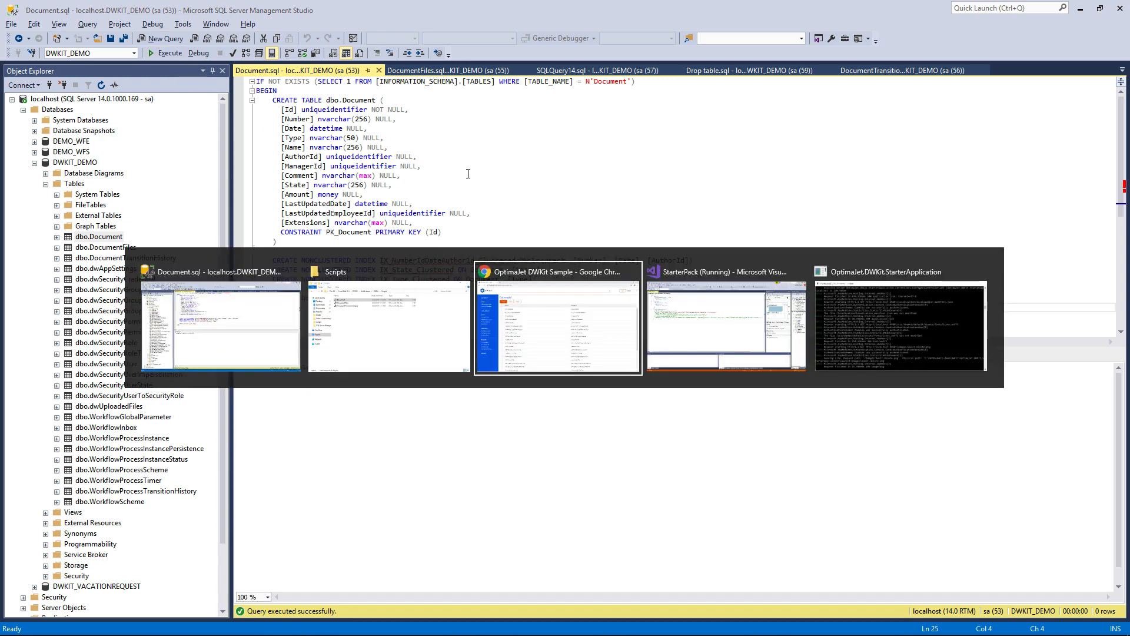
left_click(557, 320)
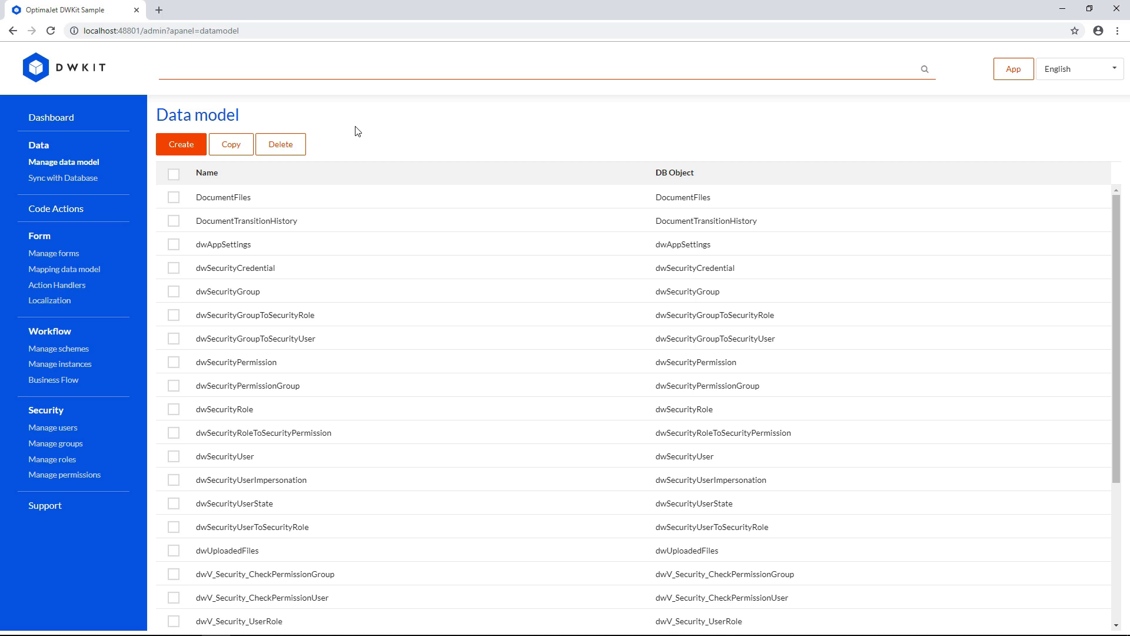
Analyse the database, apply all detected changes to bring Document back, and return to the data model list.
left_click(63, 178)
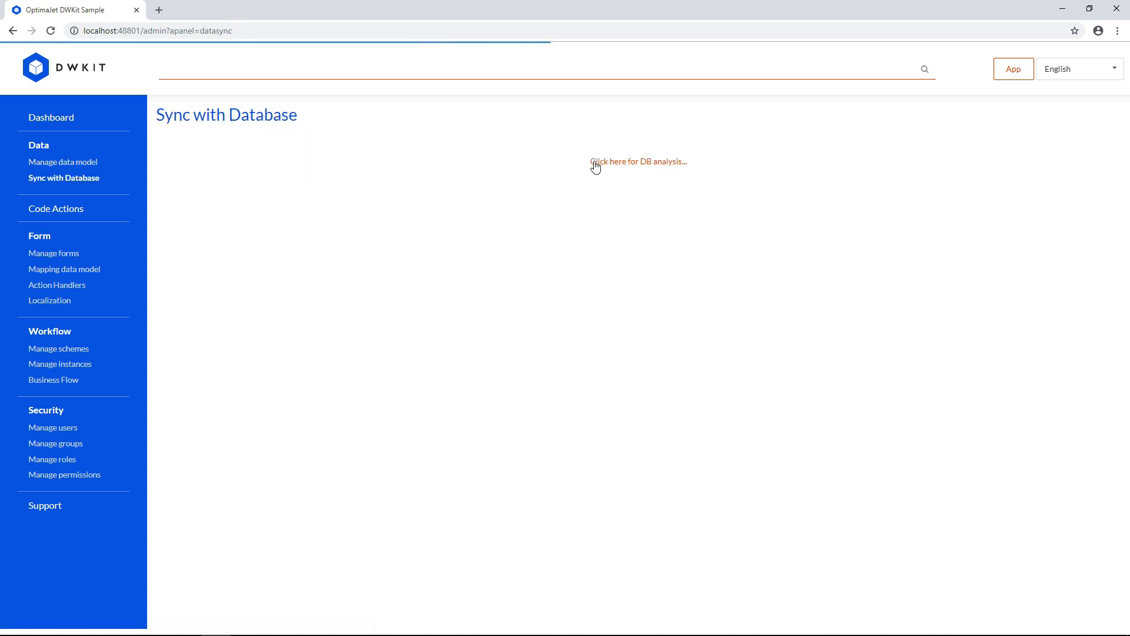
left_click(639, 161)
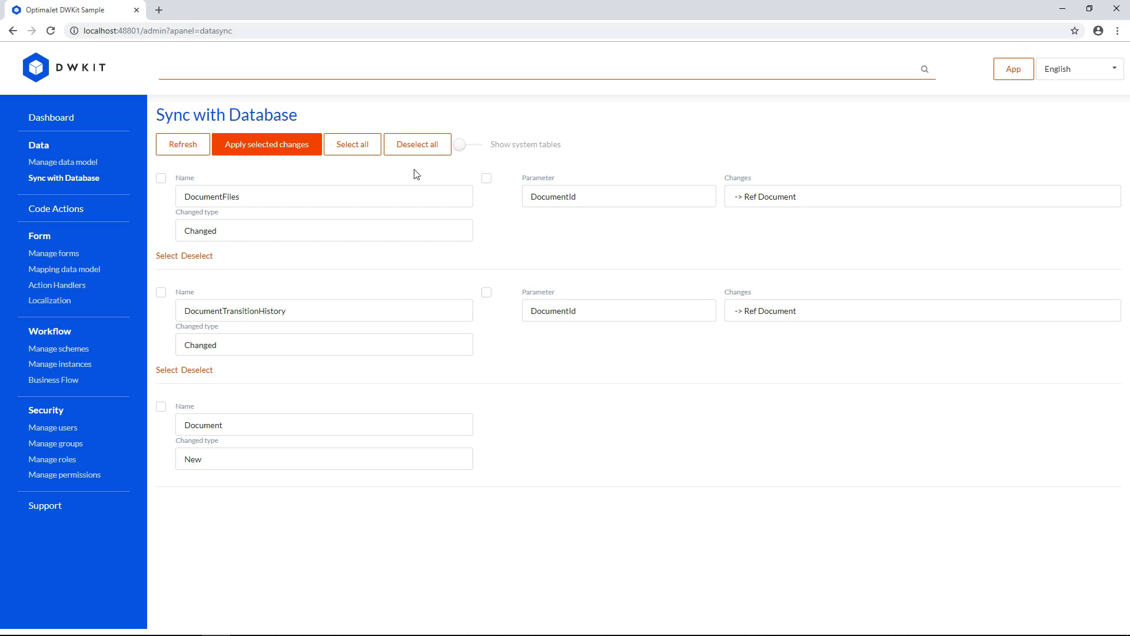
left_click(352, 143)
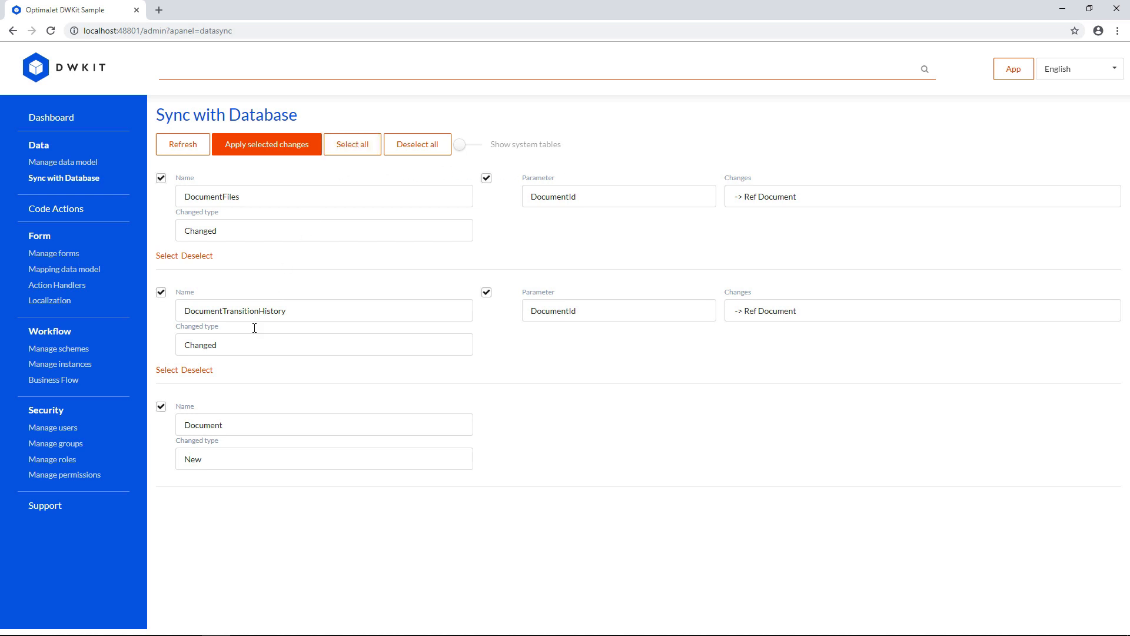
left_click(323, 424)
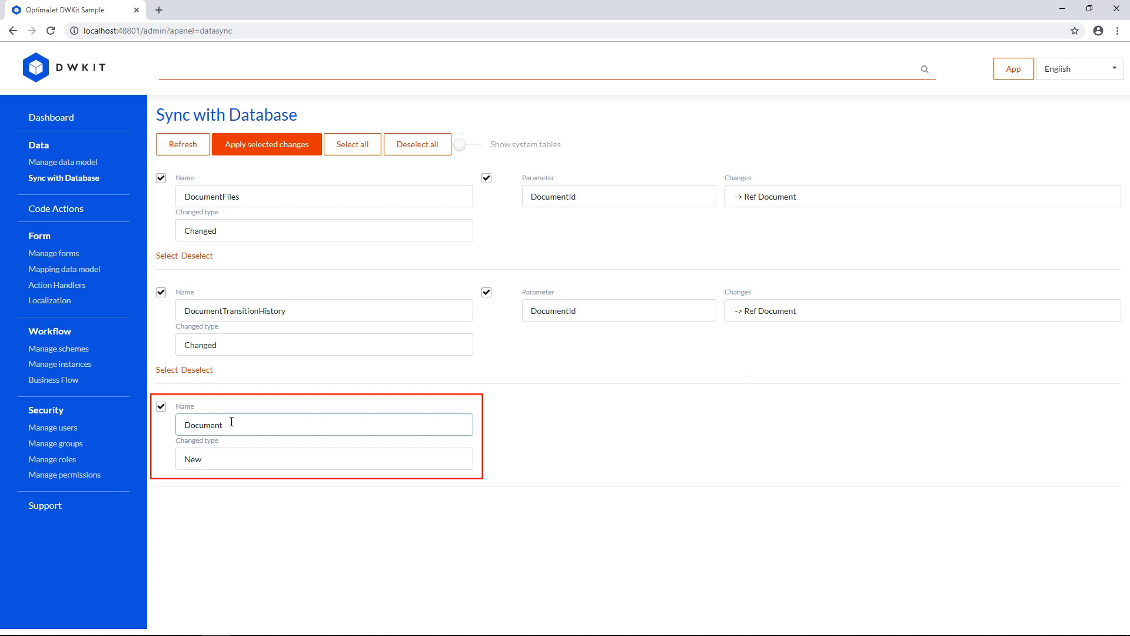
left_click(266, 144)
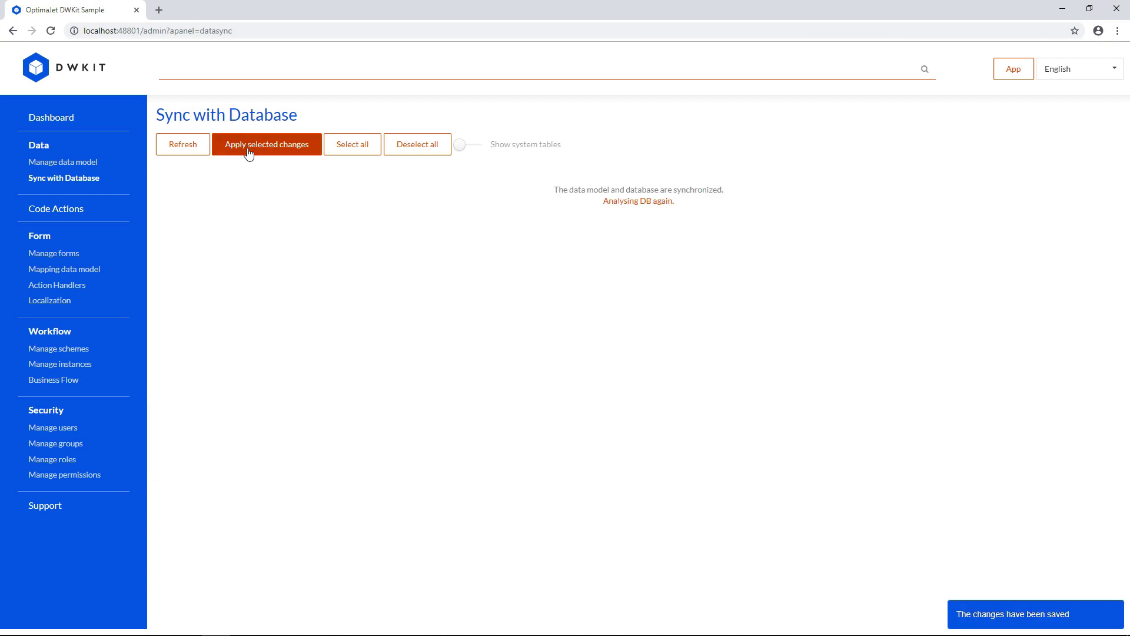
mouse_move(215, 159)
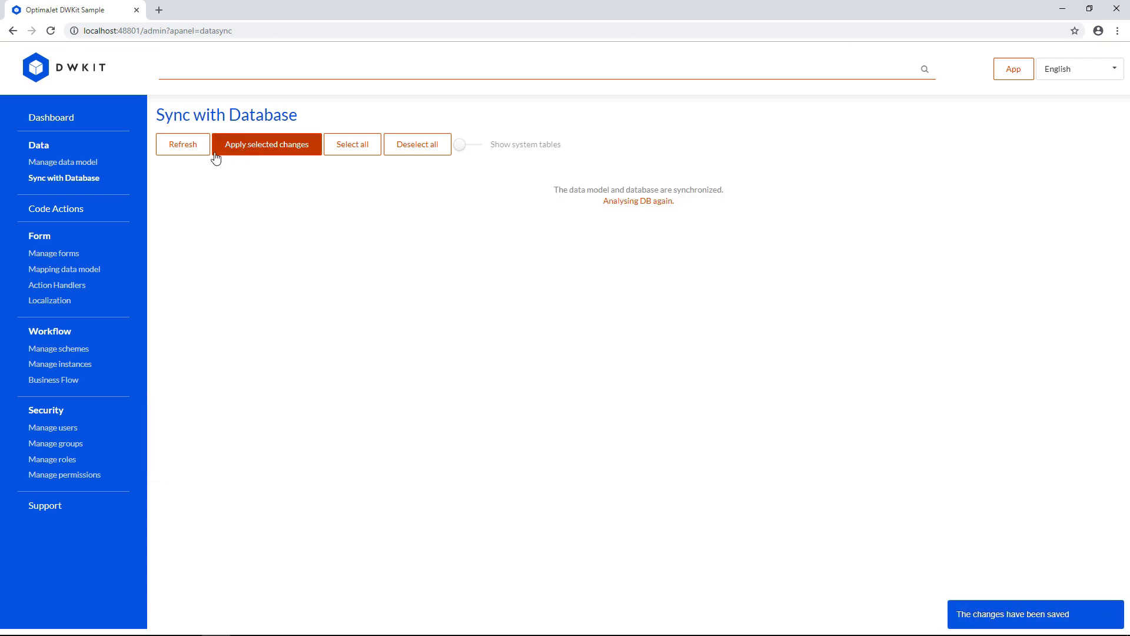
left_click(62, 161)
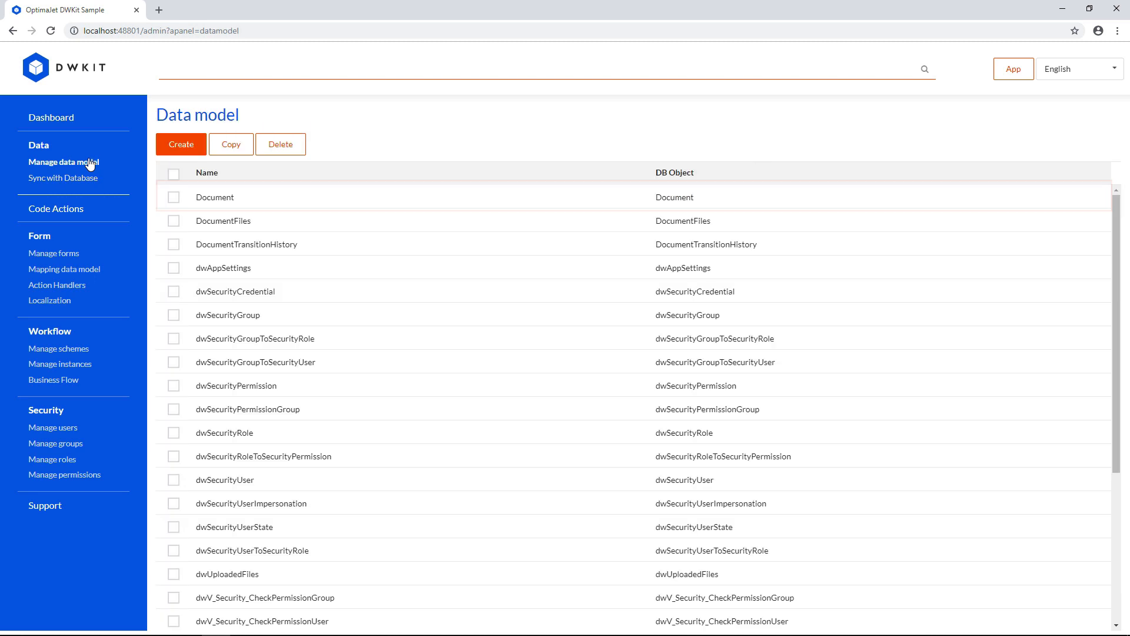